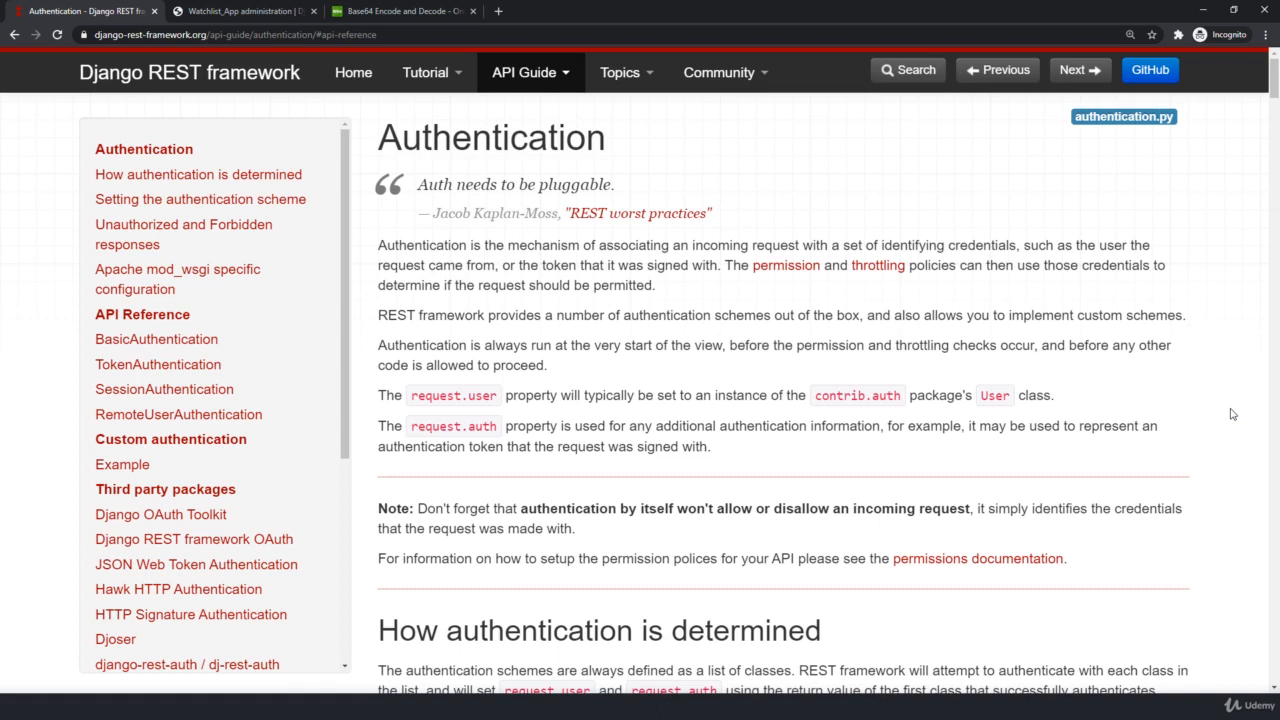
Scroll through the Django REST framework Authentication docs page, then move to views.py.
scroll("down", 3)
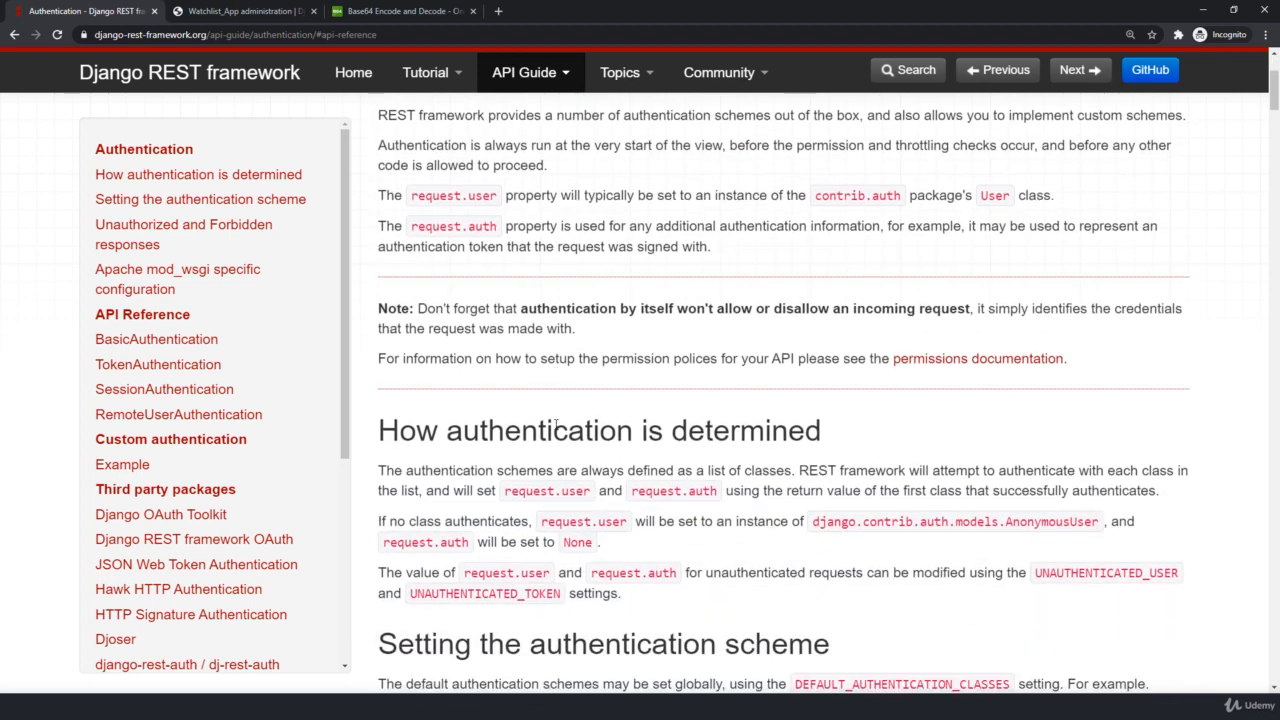
scroll("down", 3)
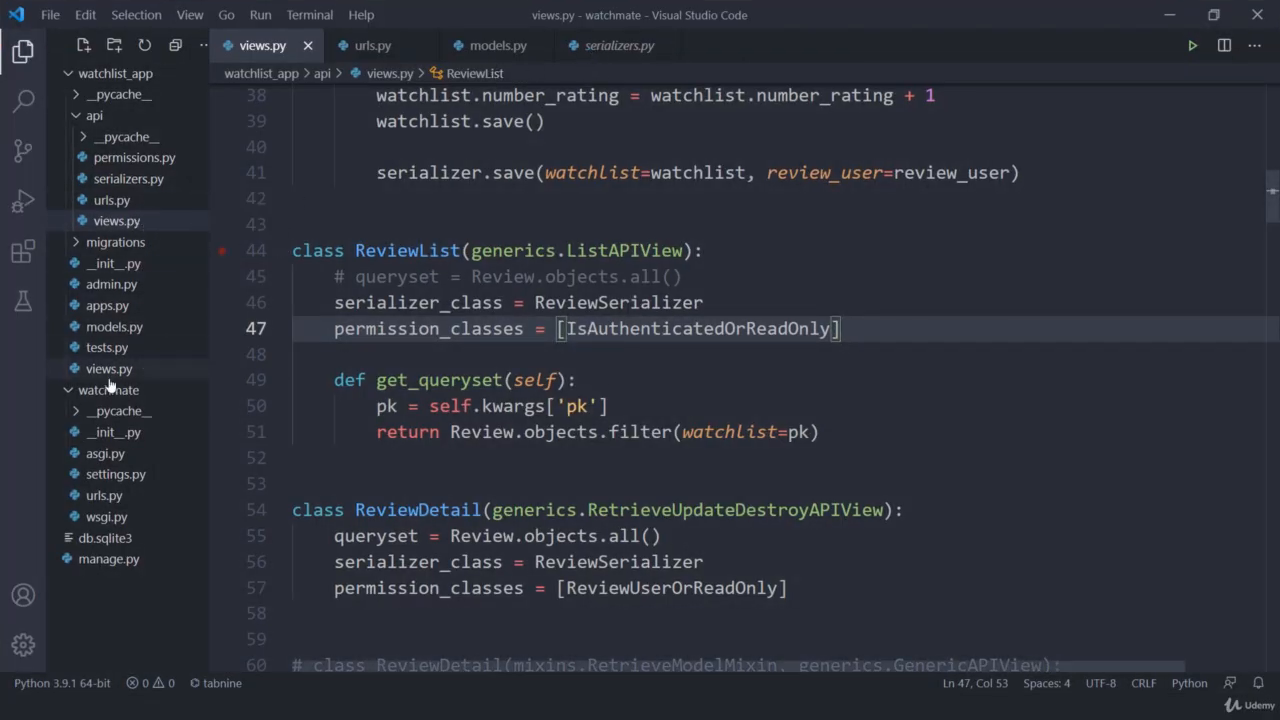
In settings.py make BasicAuthentication the only default authentication class and comment out permissions.
left_click(115, 474)
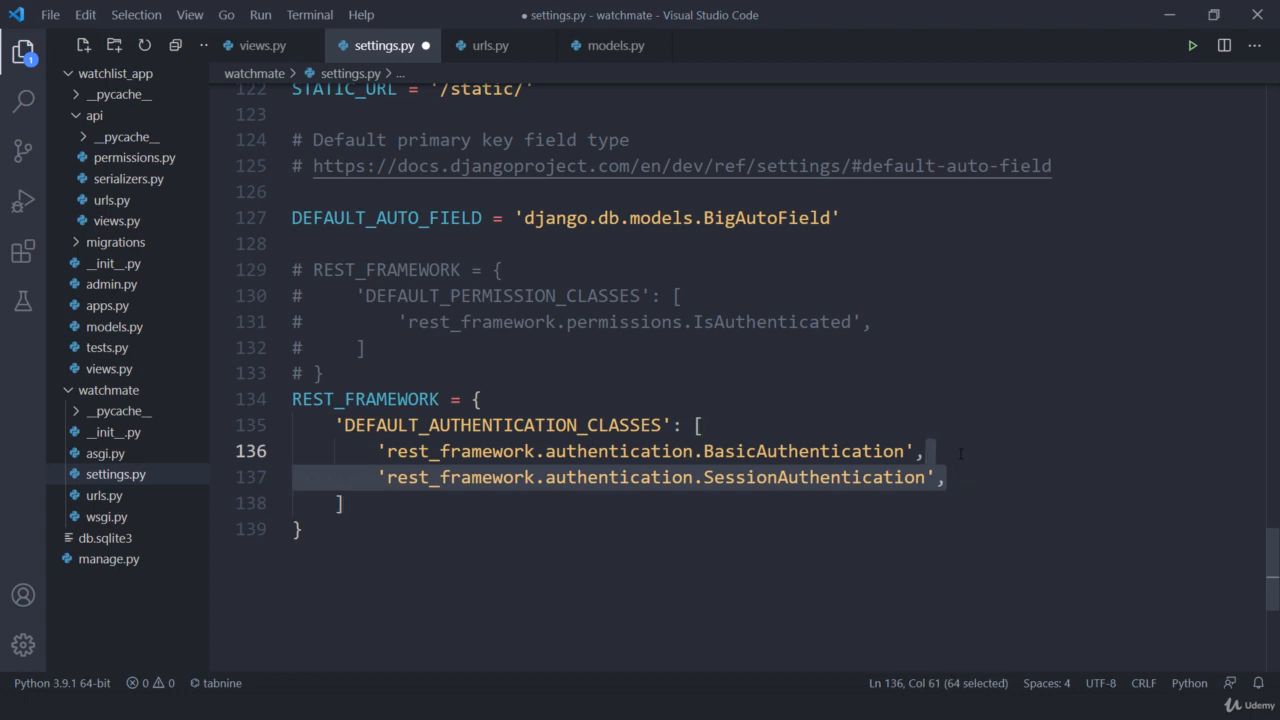
key("Delete")
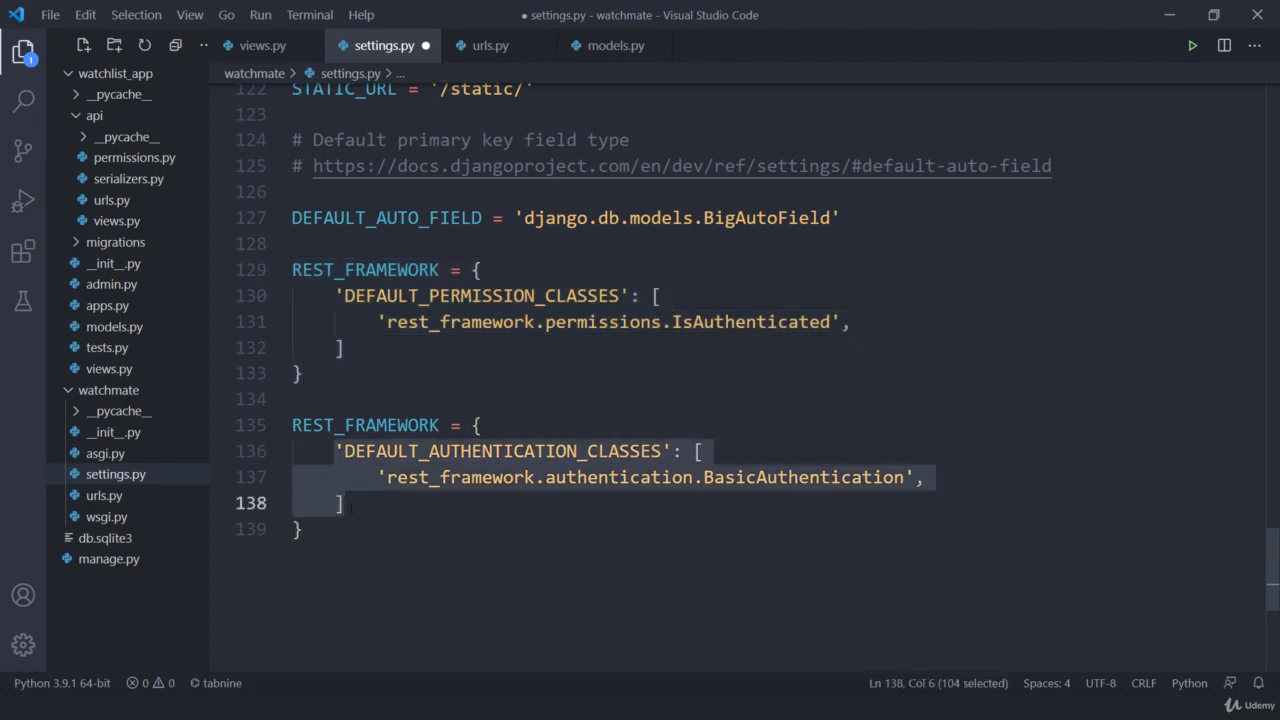
key("Delete")
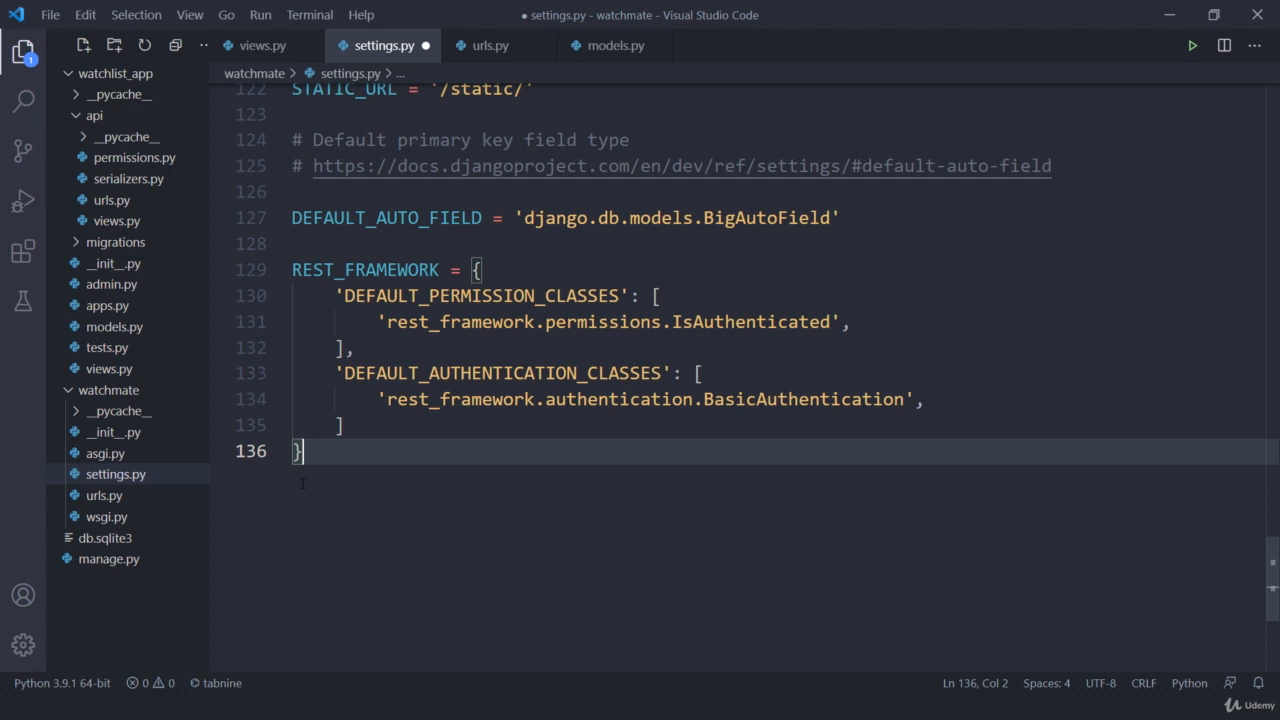
left_click(301, 484)
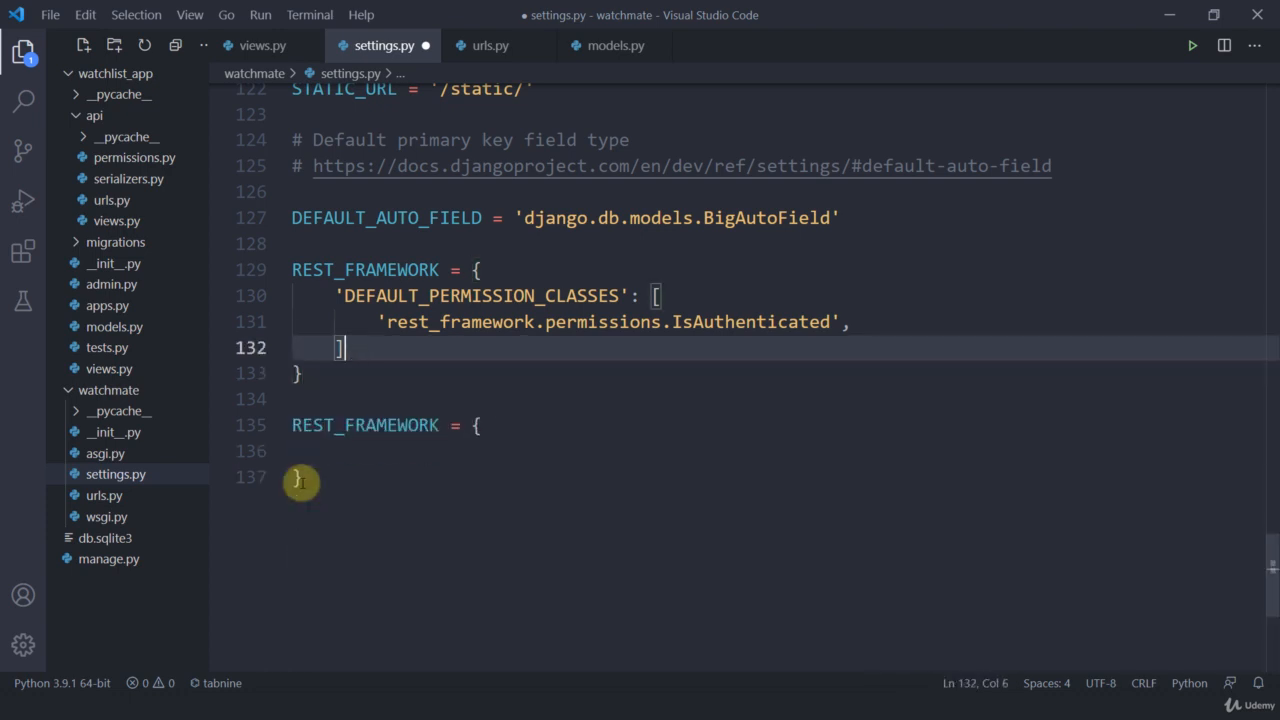
type("'DEFAULT_AUTHENTICATION_CLASSES': [")
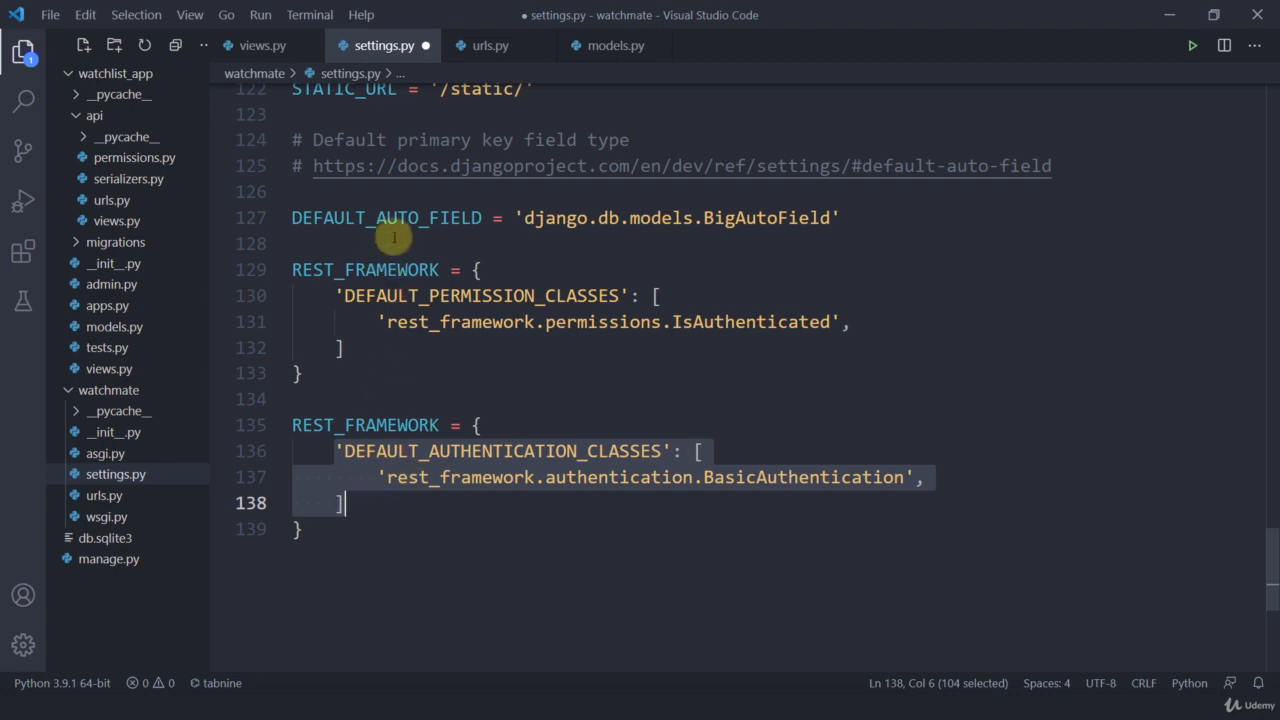
mouse_move(343, 370)
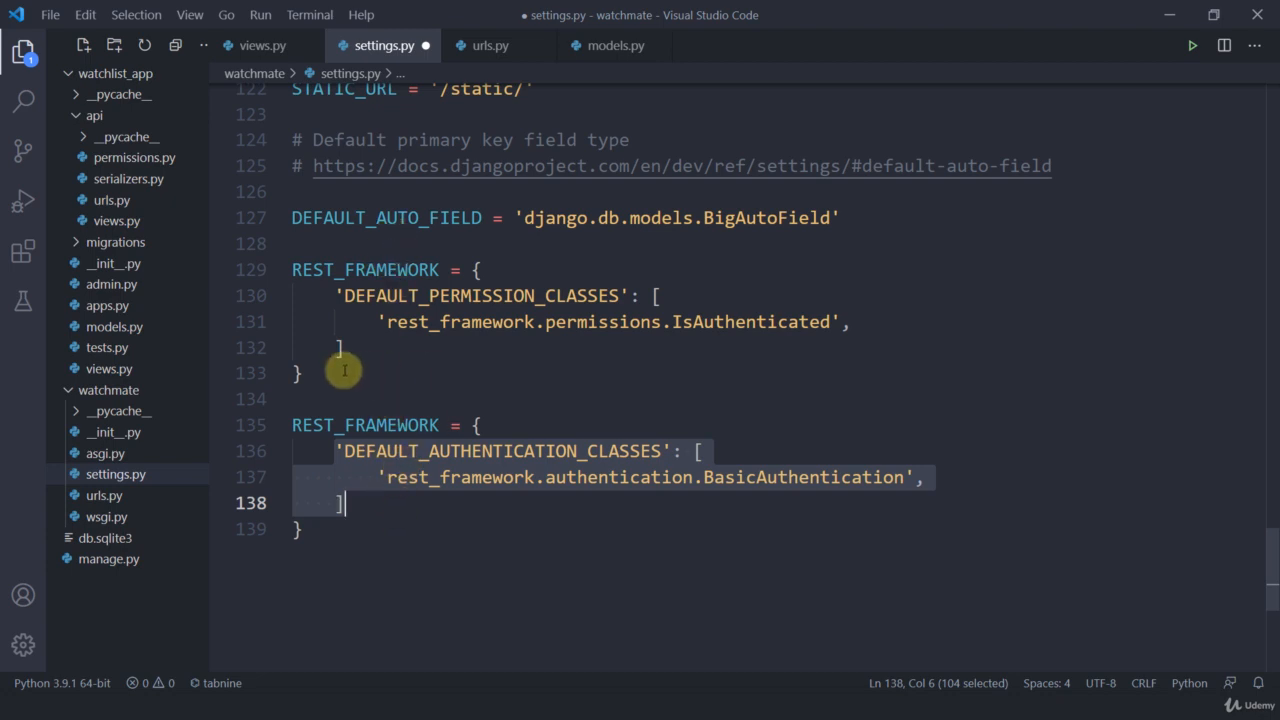
key("ctrl+/")
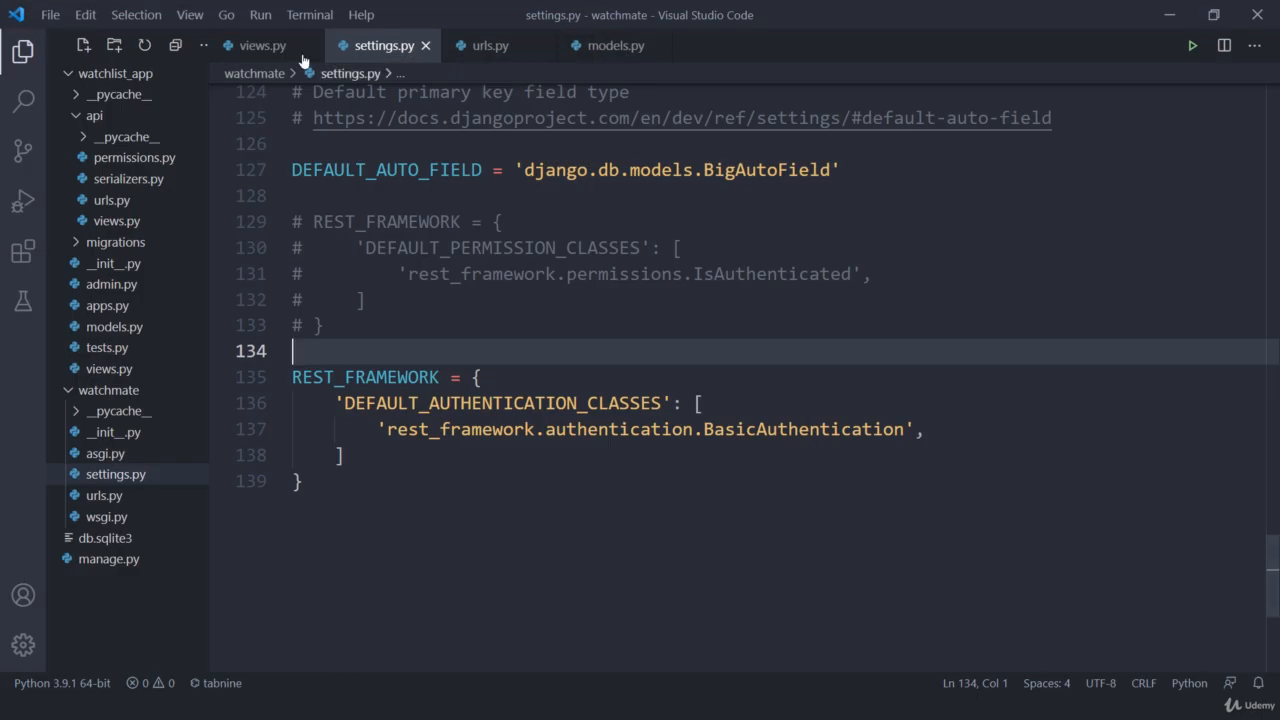
Review the docs' 'Setting the authentication scheme' global and per-view examples.
left_click(259, 45)
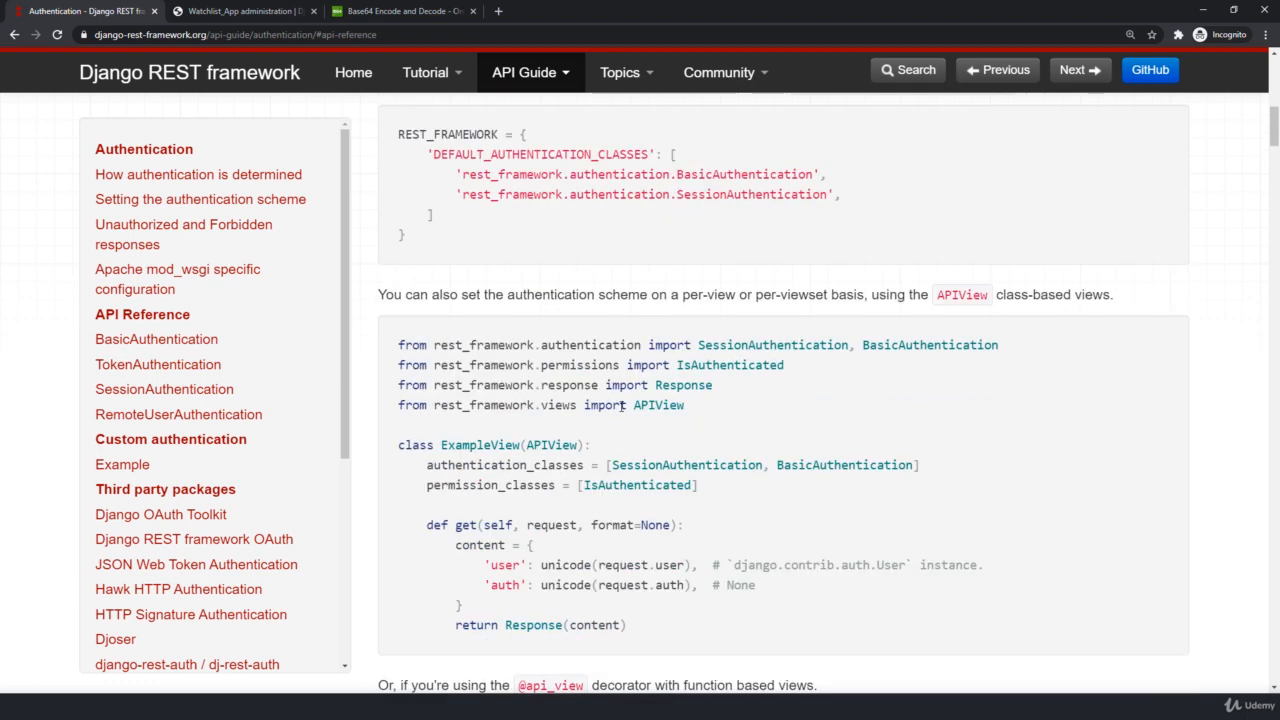
double_click(504, 465)
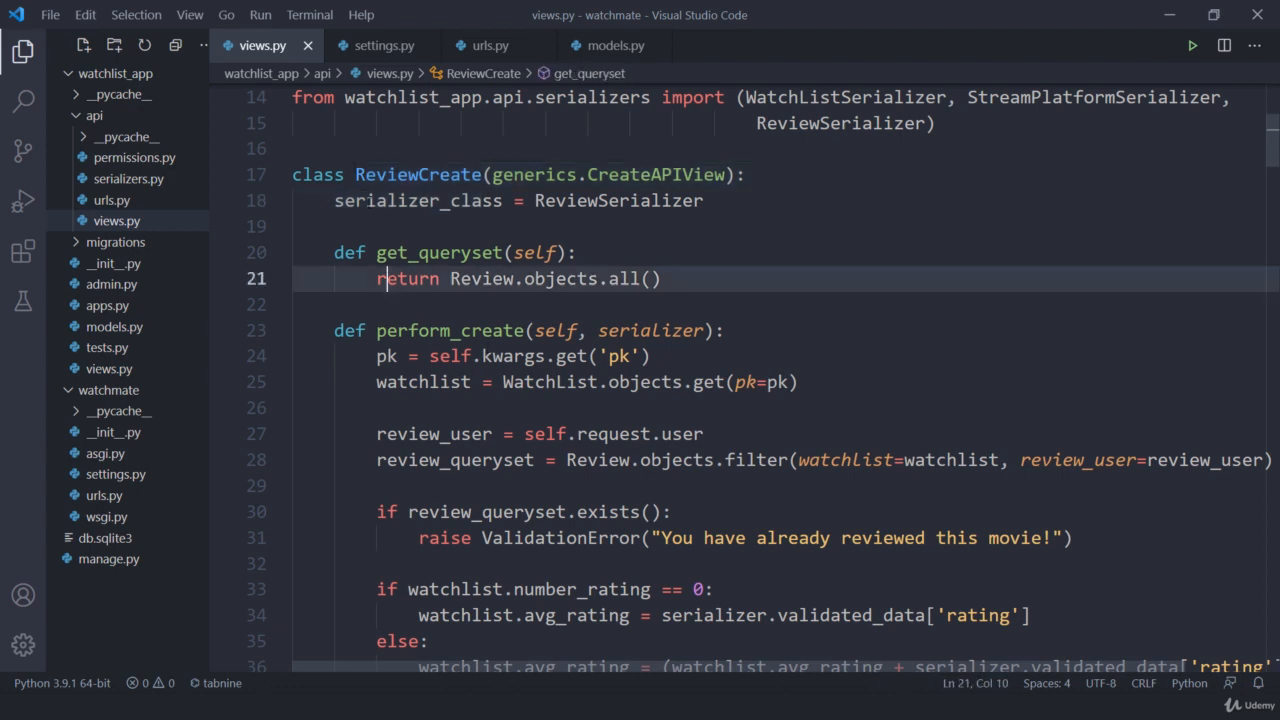
Change ReviewList permission_classes to [IsAuthenticated] and check the review routes in urls.py.
double_click(413, 174)
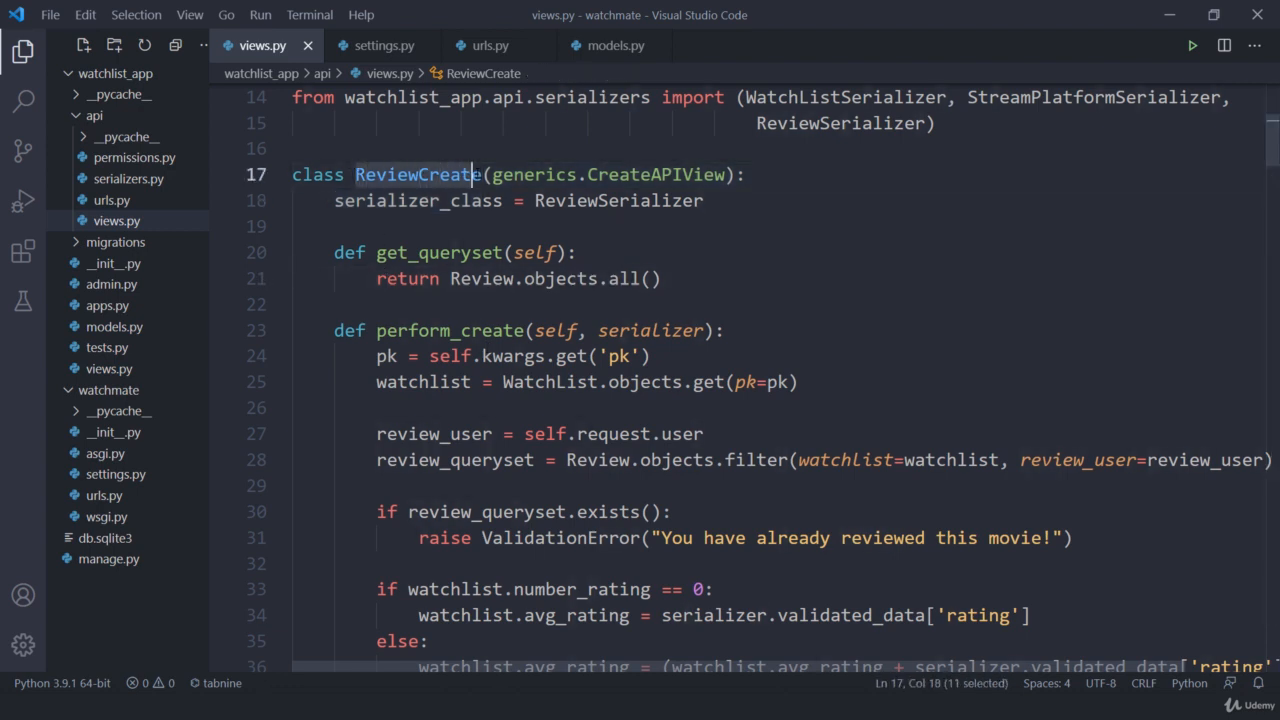
mouse_move(417, 174)
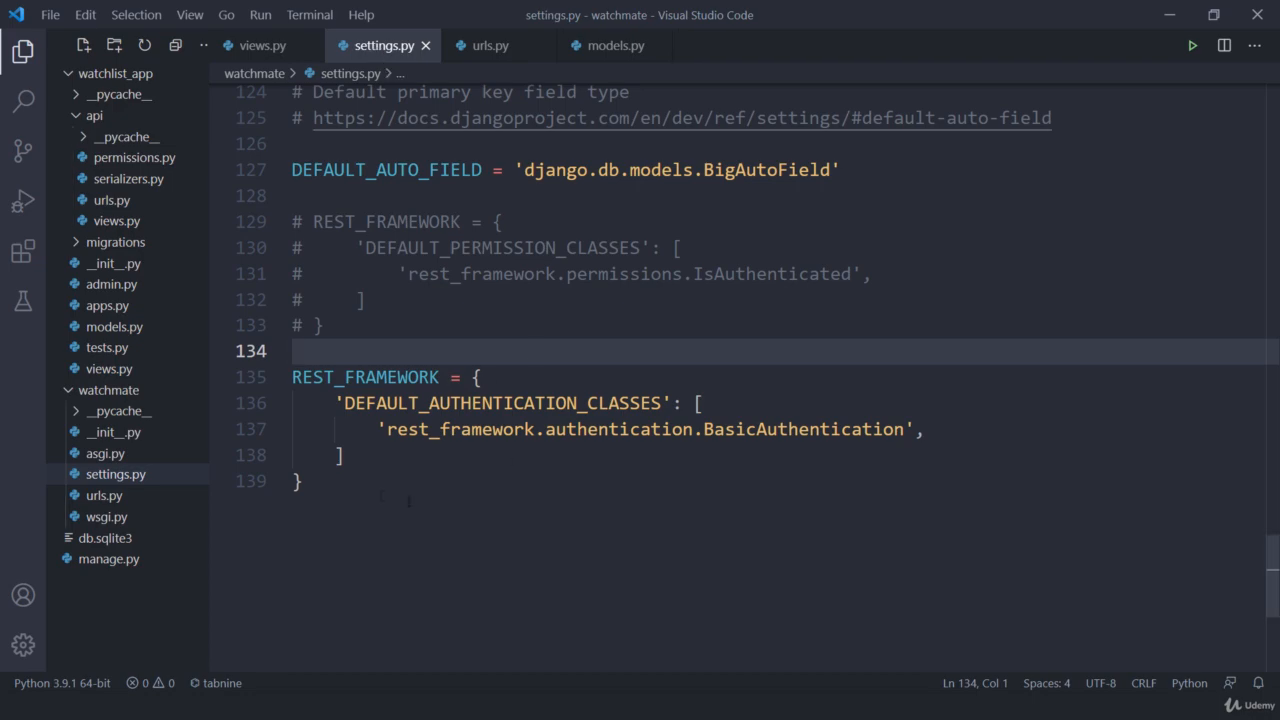
left_click(257, 45)
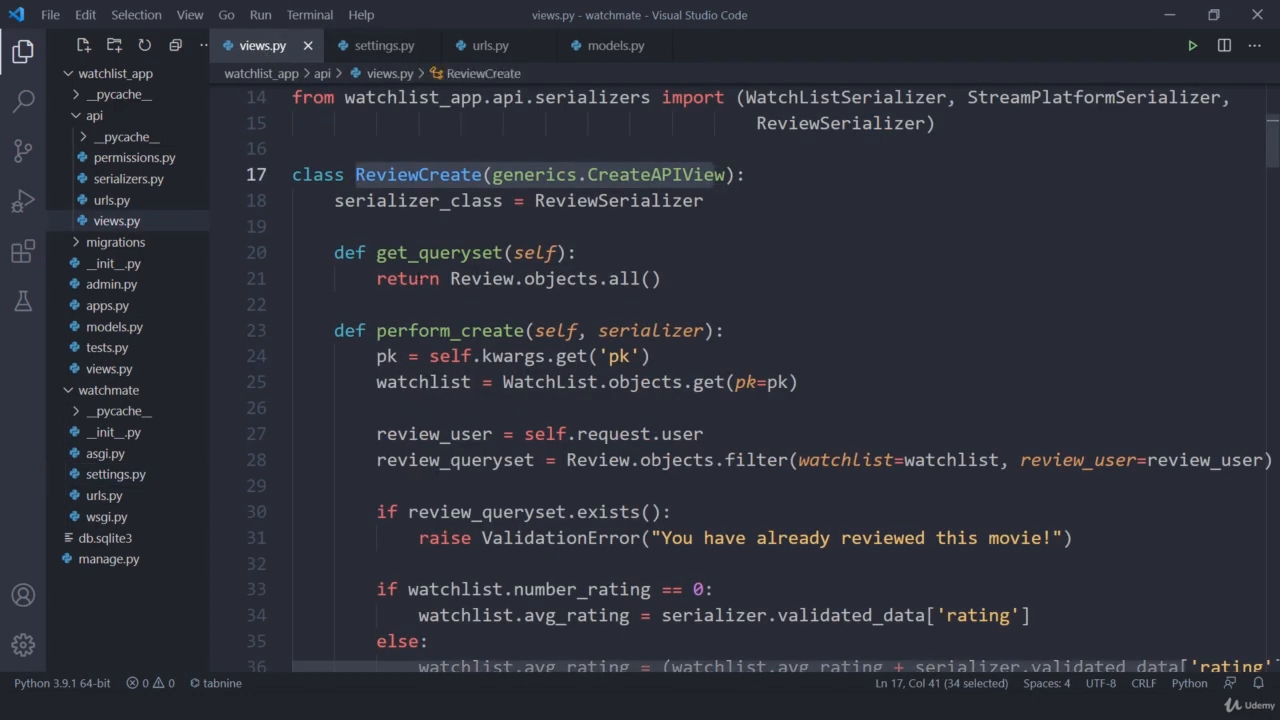
scroll("down", 3)
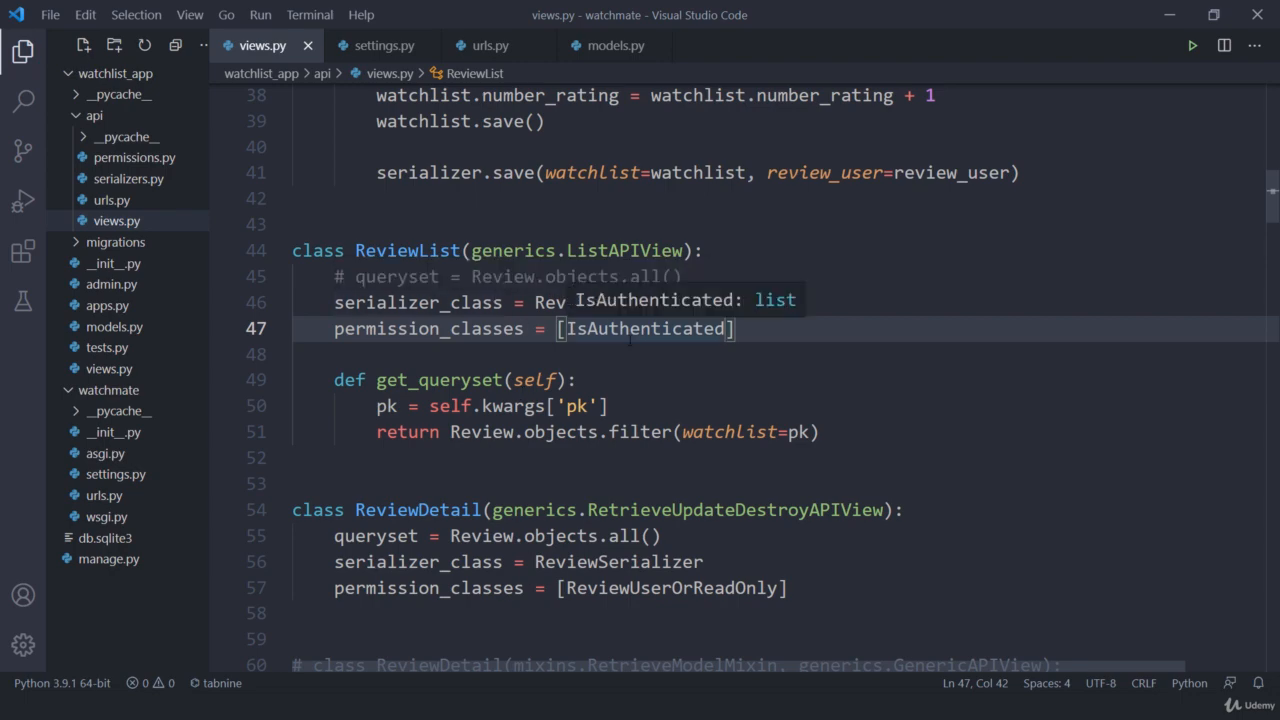
left_click(487, 45)
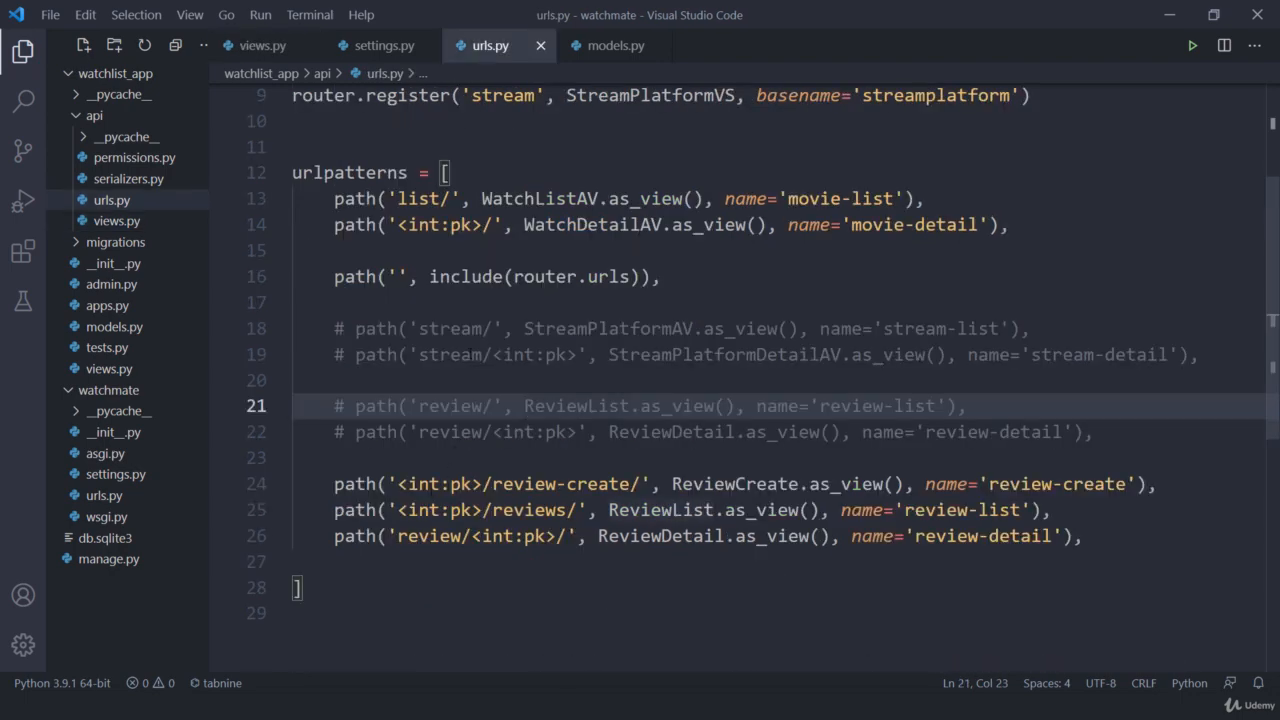
left_click(258, 45)
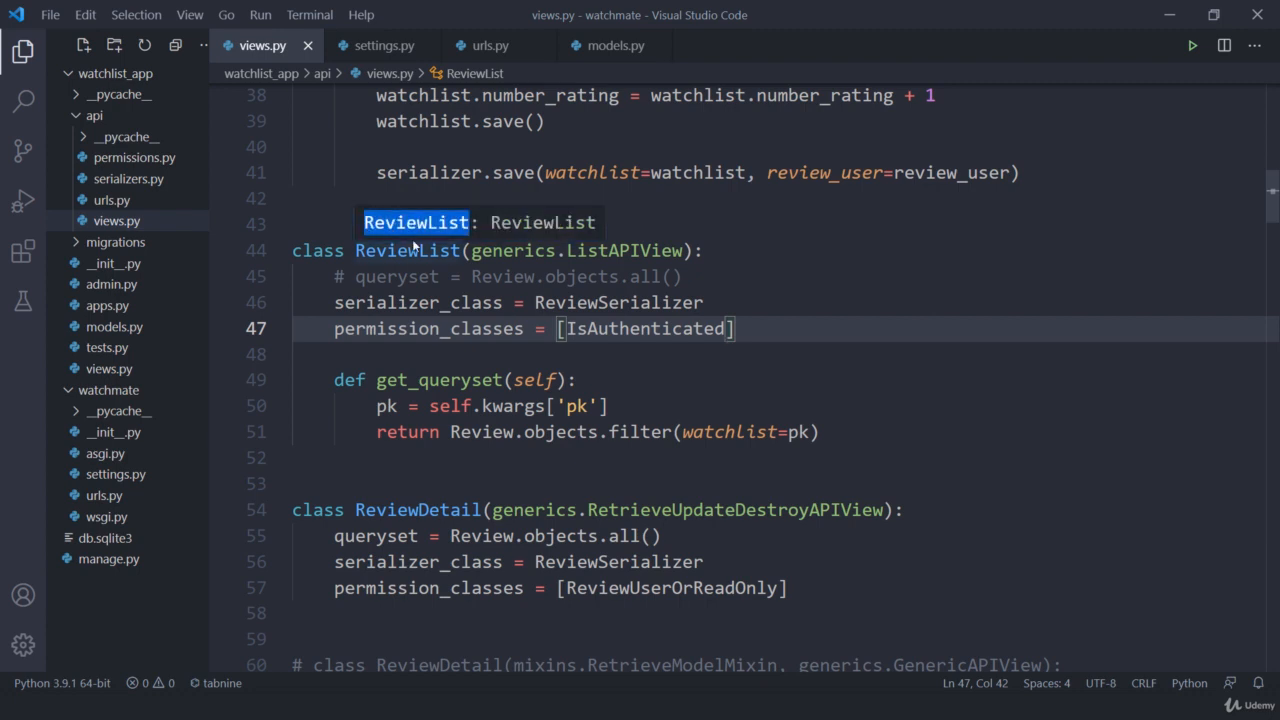
left_click(485, 45)
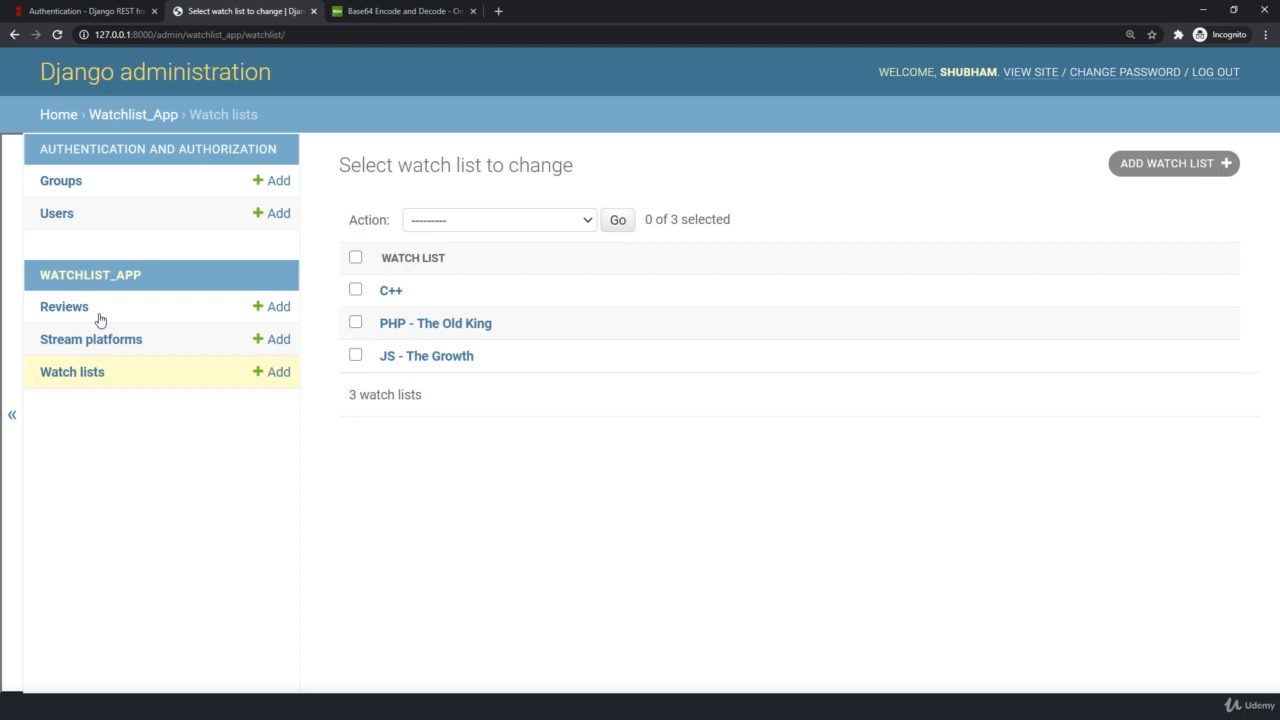
mouse_move(434, 371)
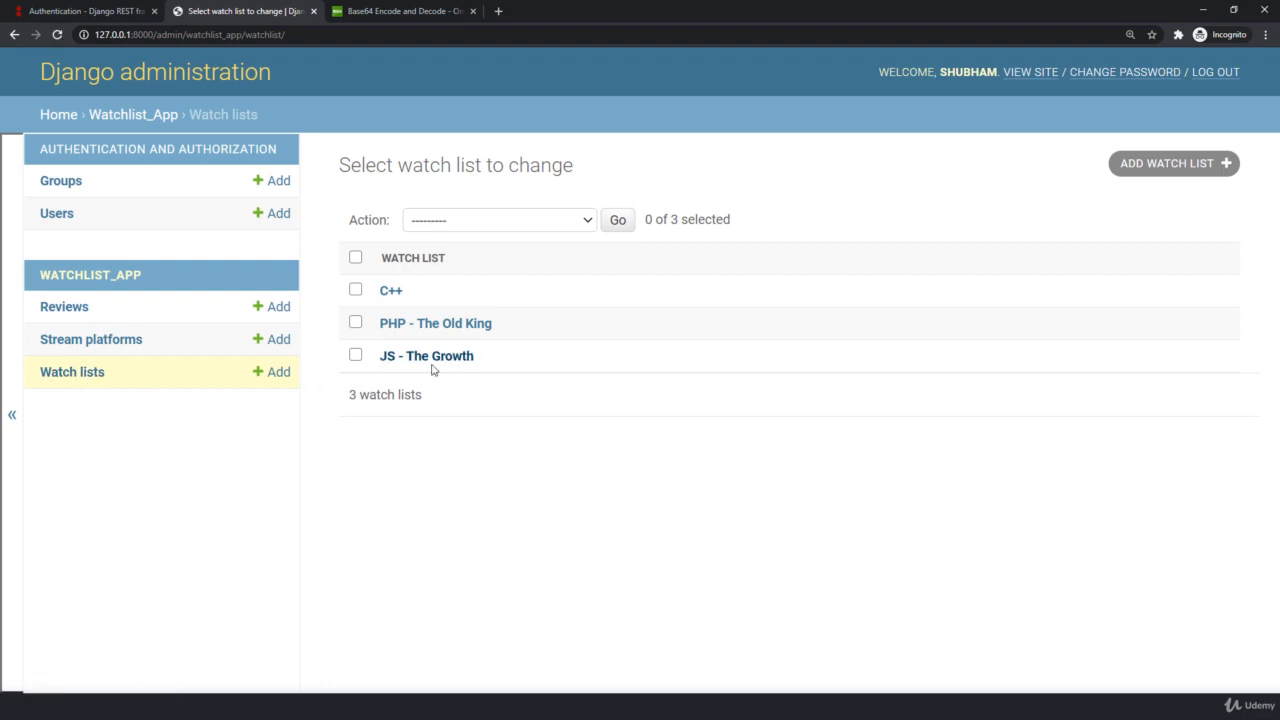
Open the 'JS - The Growth' watch list in Django admin to find id 2.
left_click(425, 355)
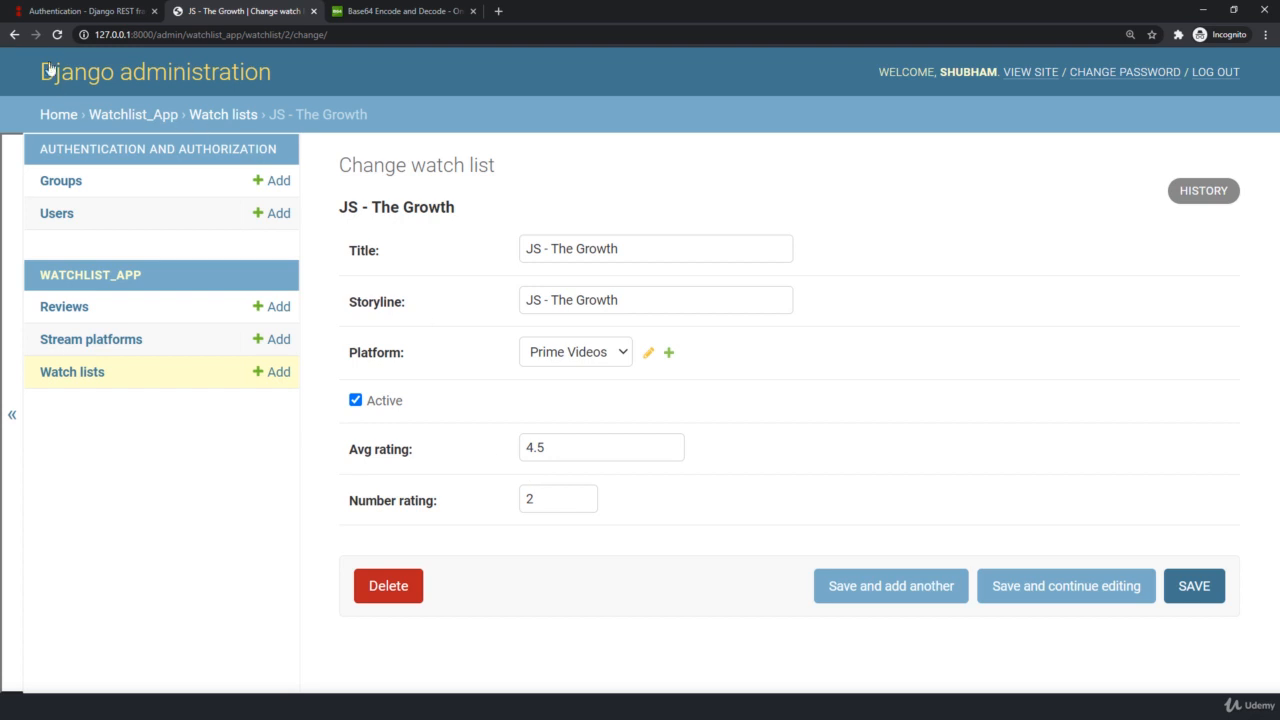
left_click(223, 114)
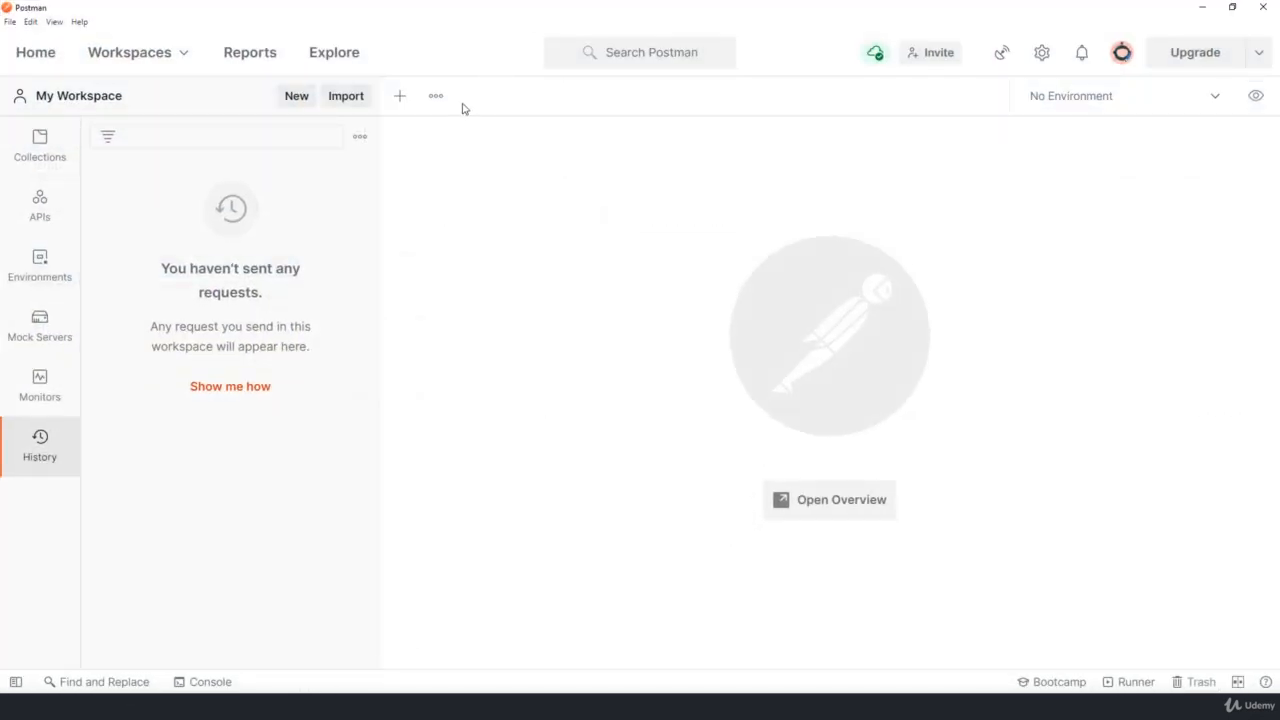
left_click(398, 96)
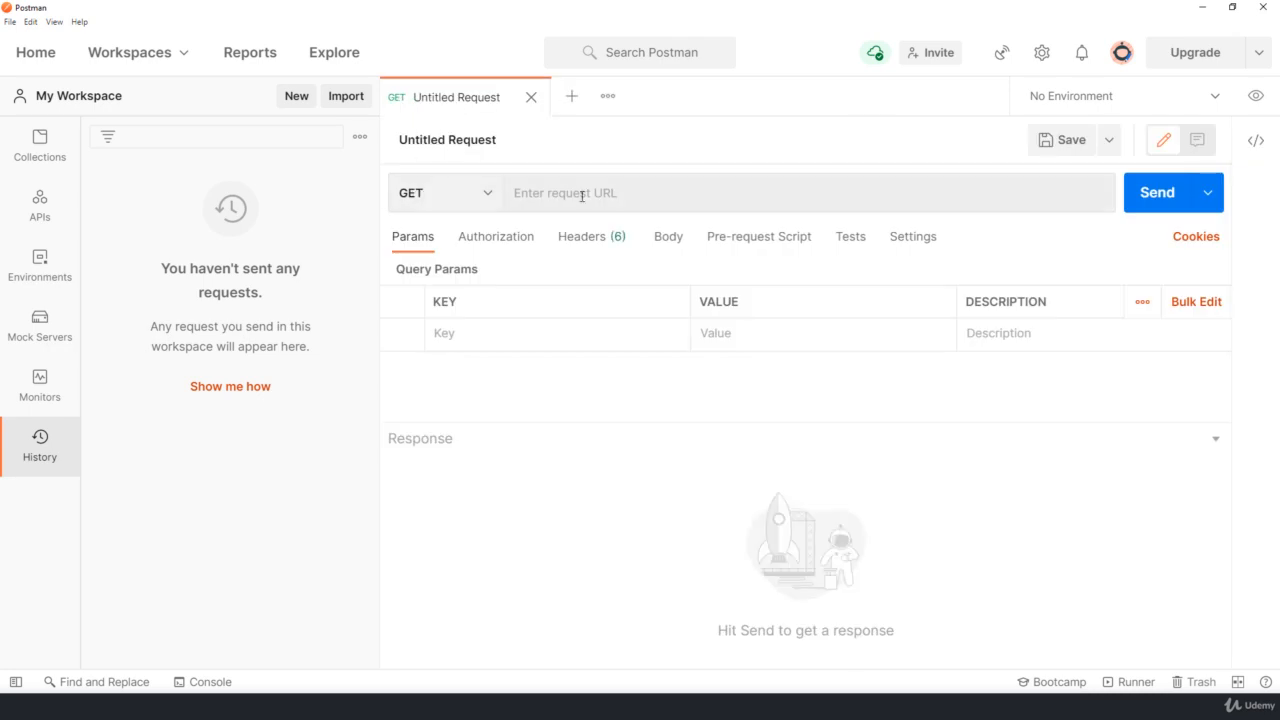
type("http://127.0.0.1:8000/admin/watchlist_app/")
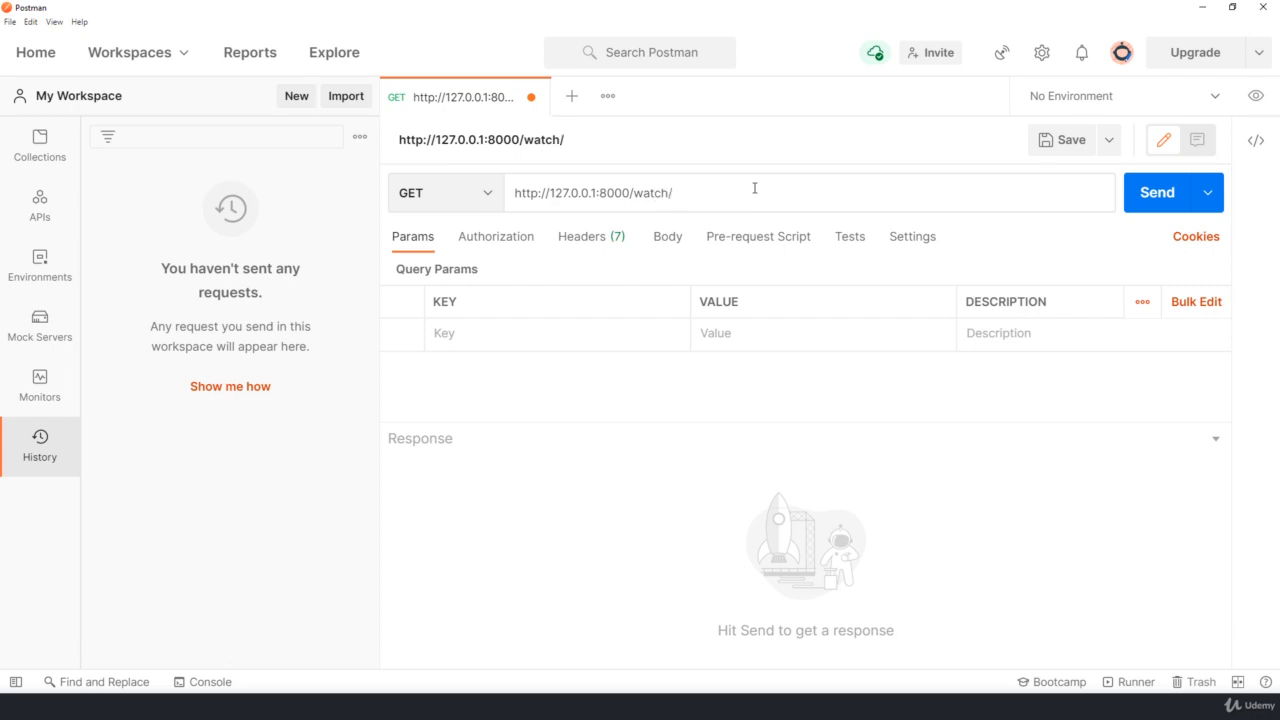
type("2/reviews/")
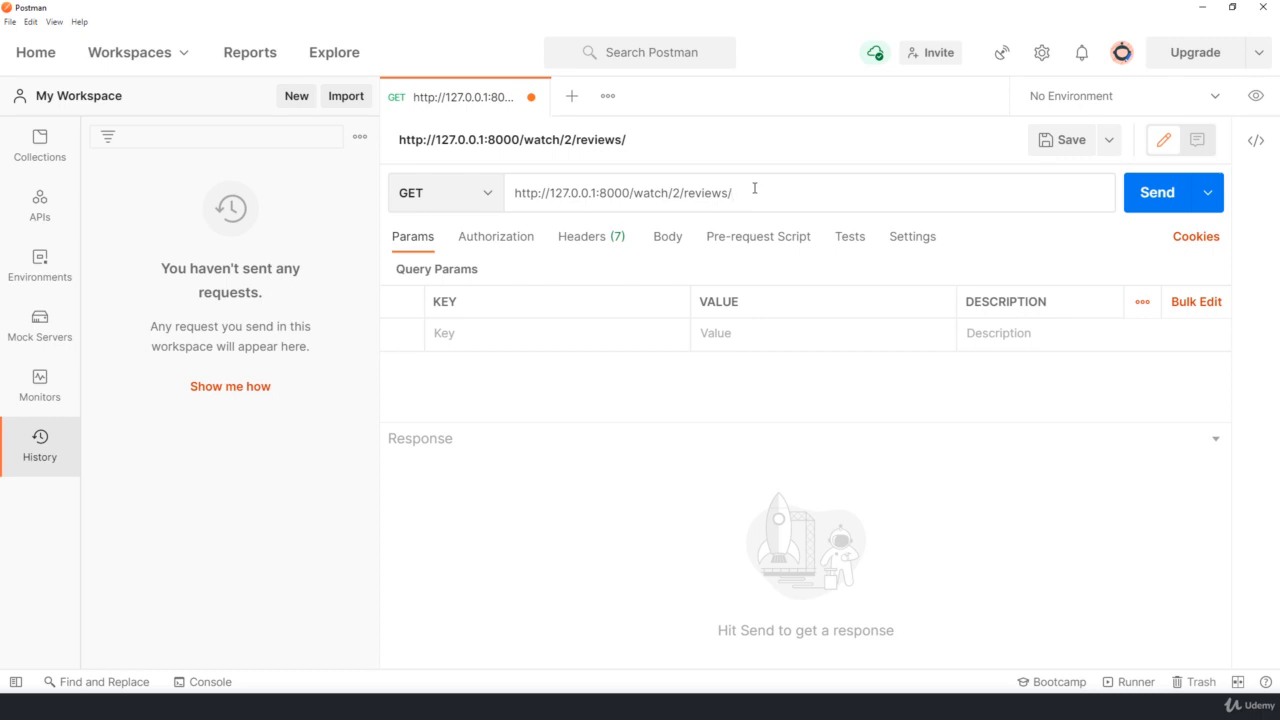
mouse_move(817, 371)
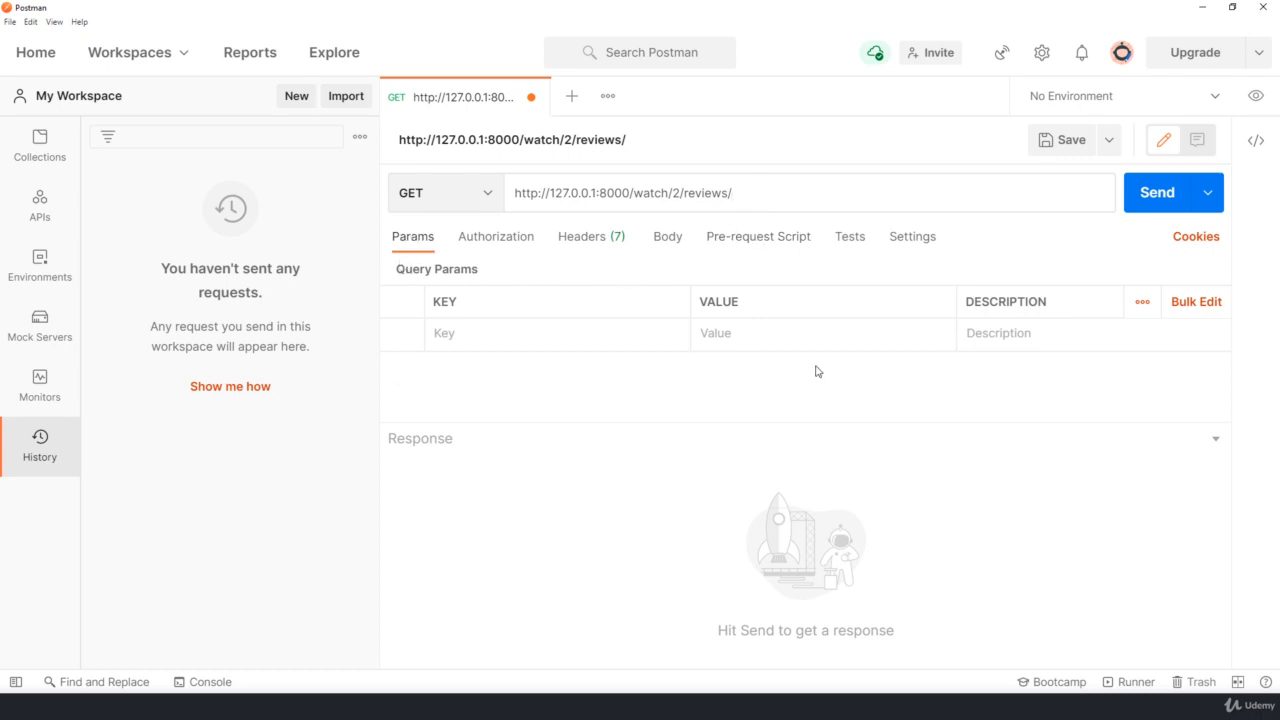
mouse_move(600, 261)
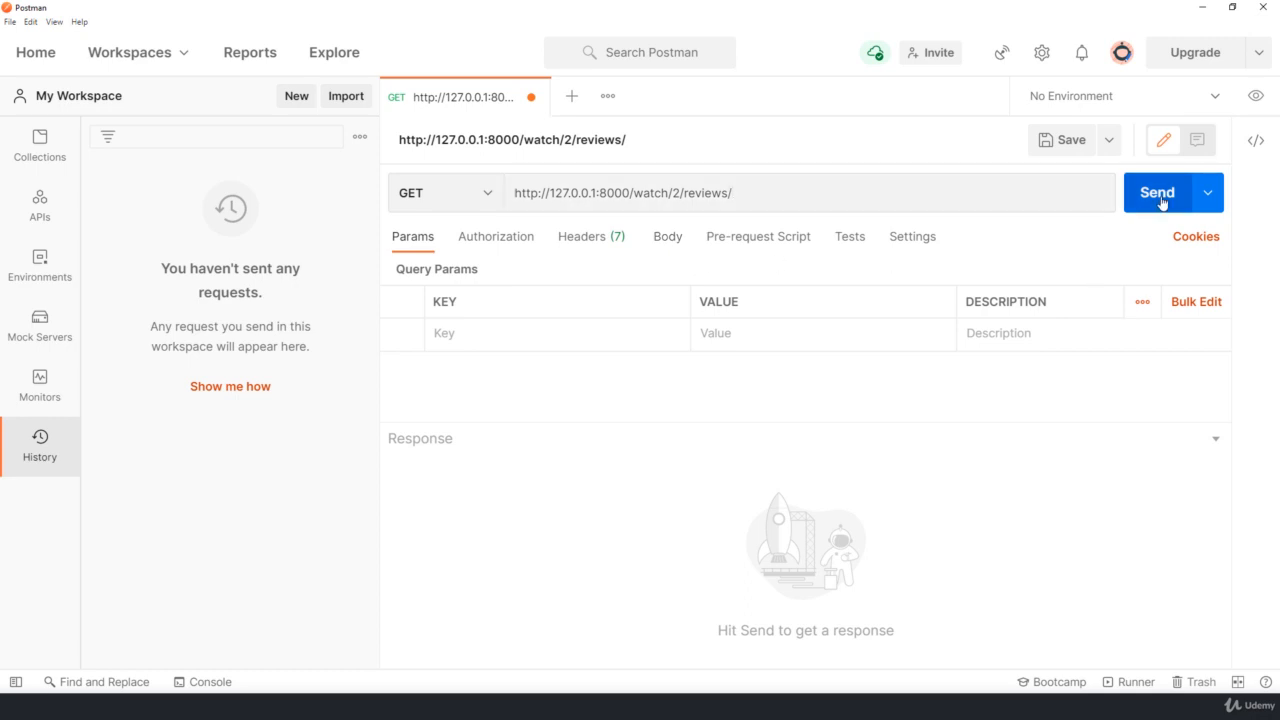
left_click(1157, 192)
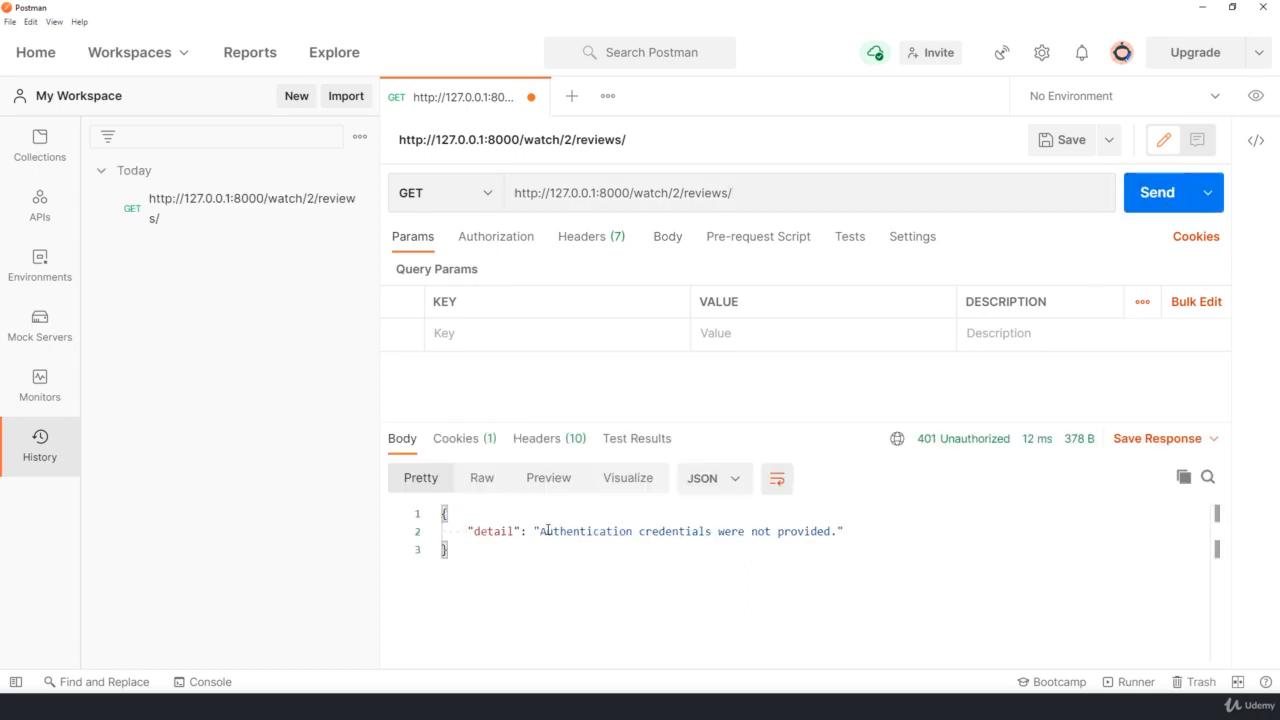
left_click_drag(540, 531, 843, 531)
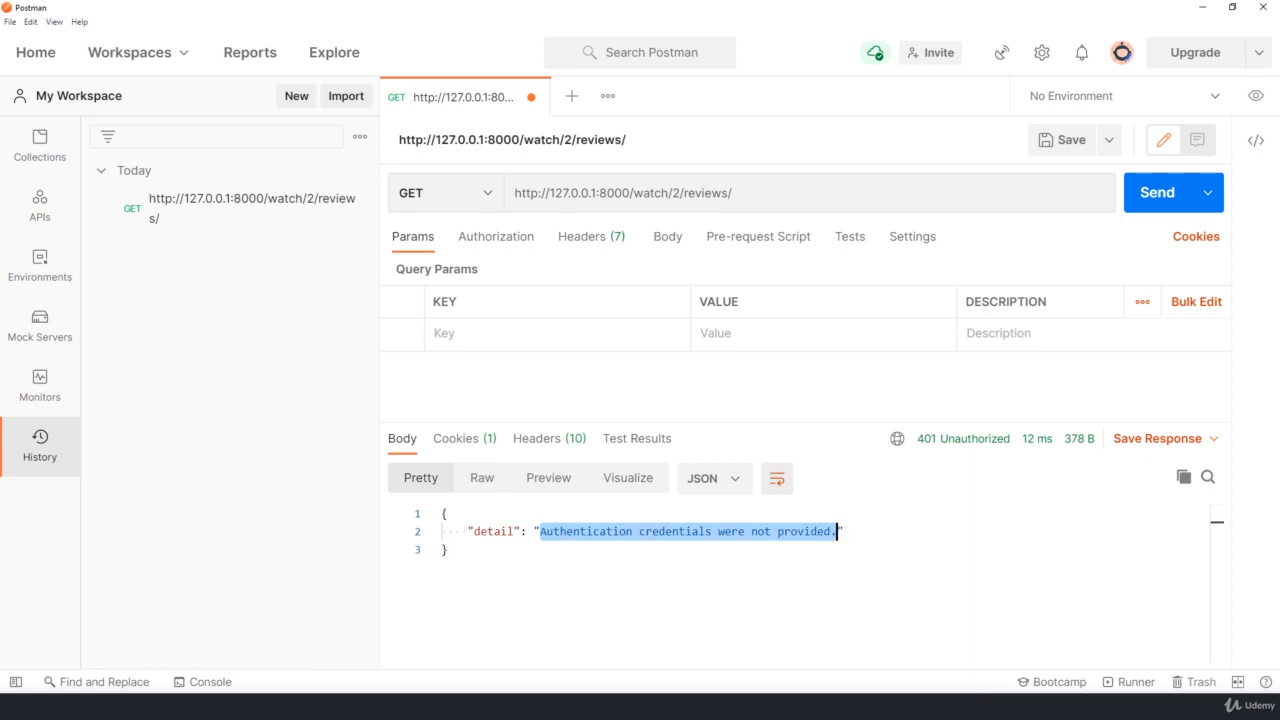
mouse_move(591, 247)
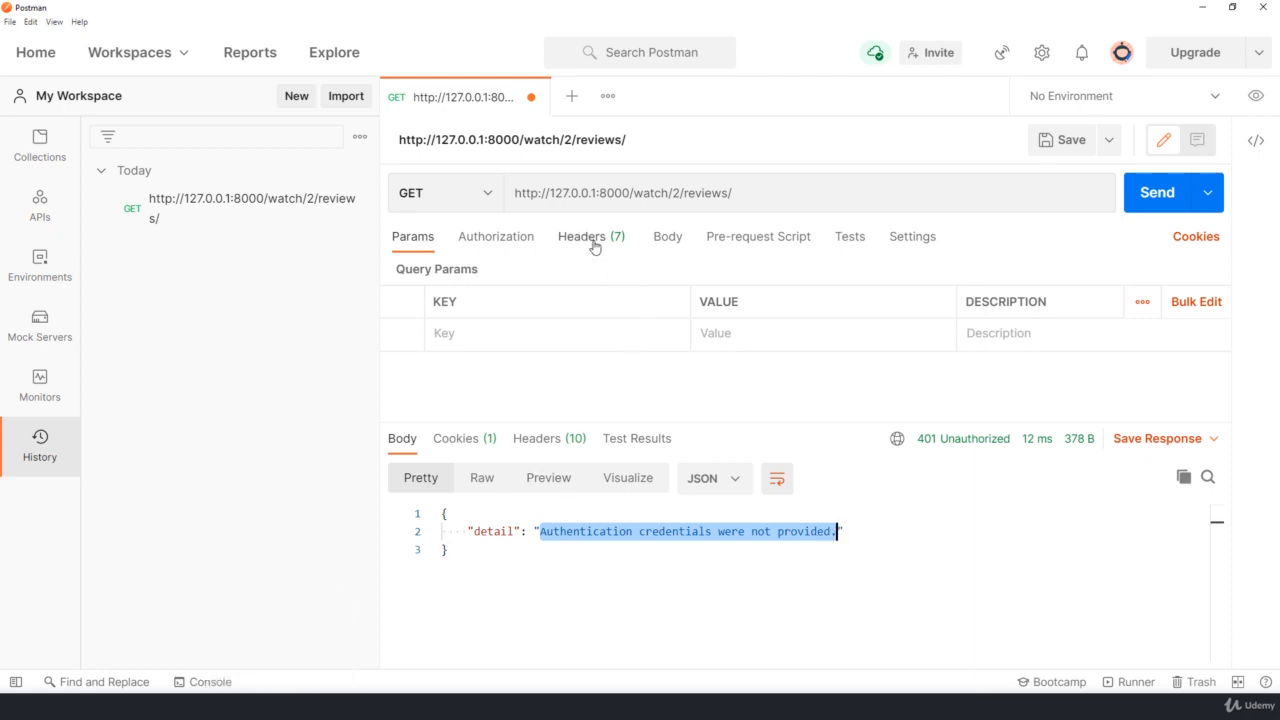
left_click(592, 237)
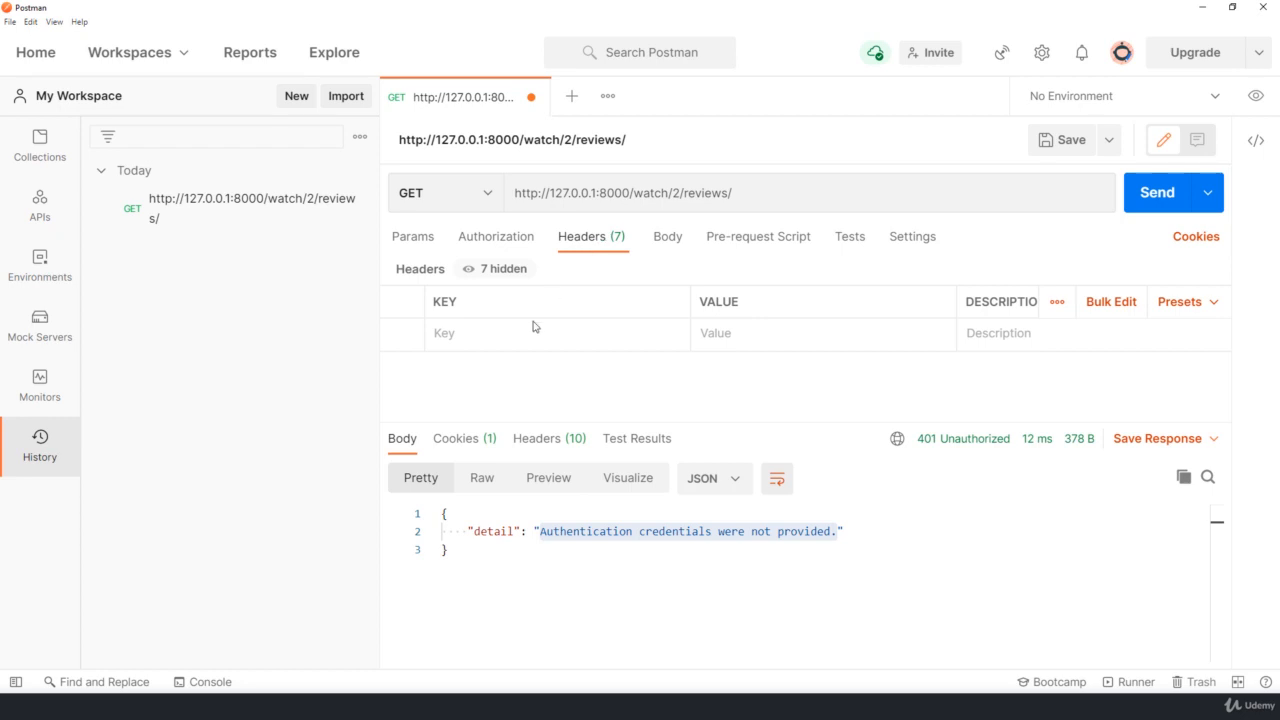
left_click(555, 333)
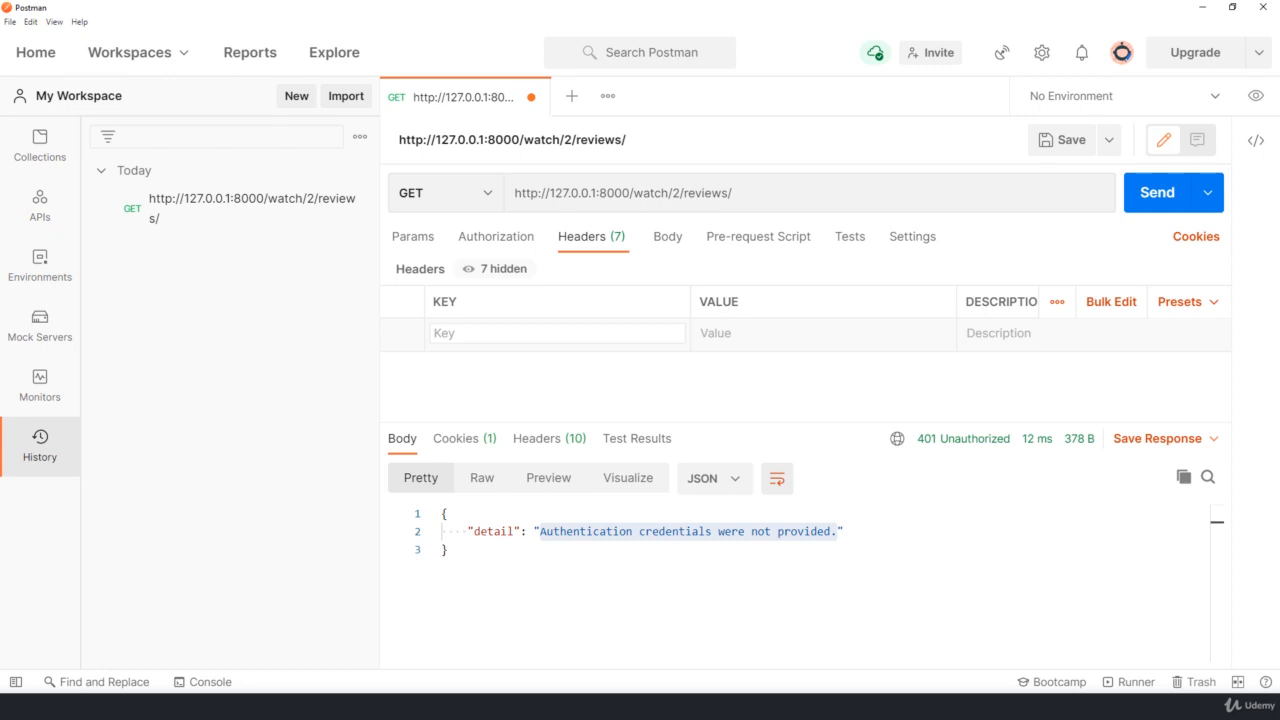
left_click(557, 333)
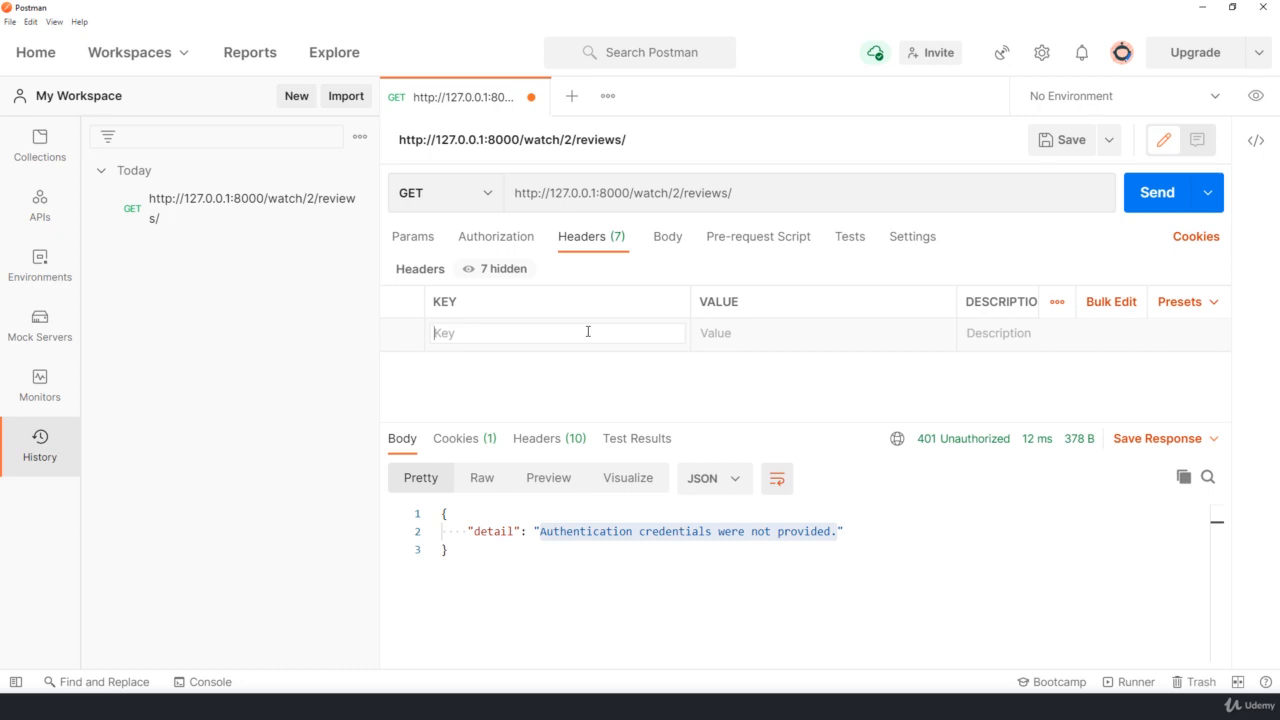
type("Auth")
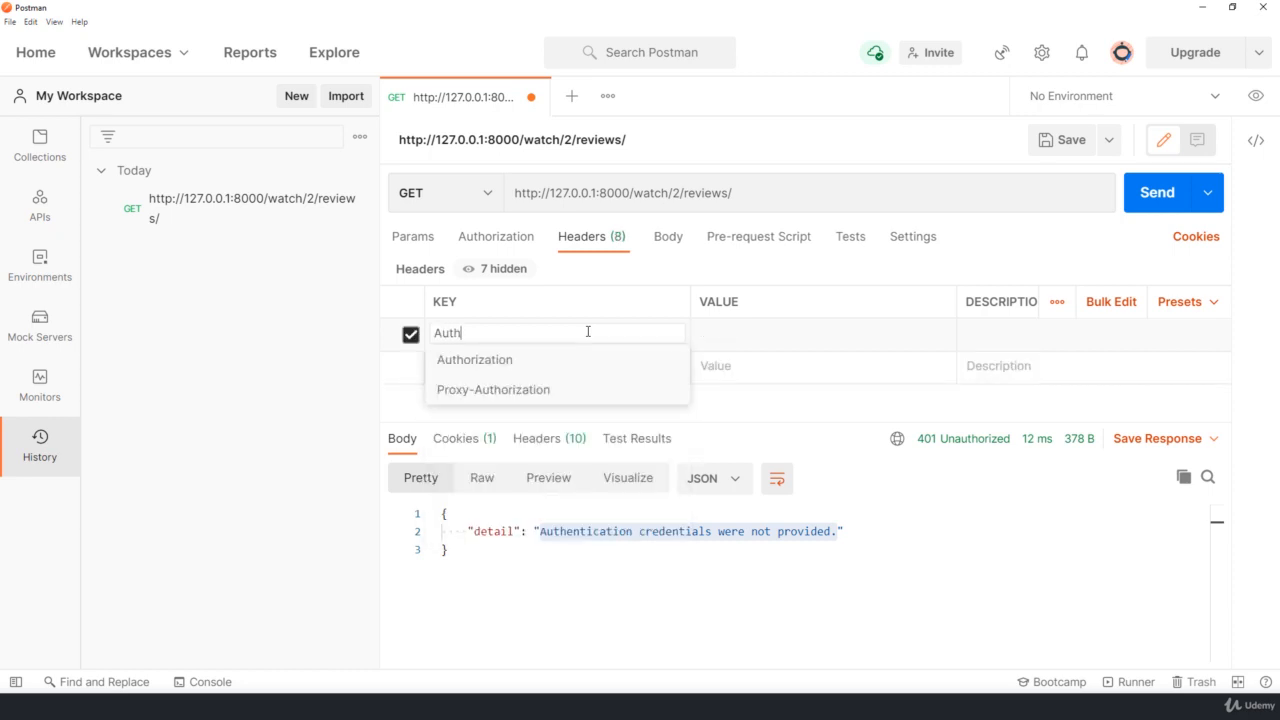
left_click(474, 359)
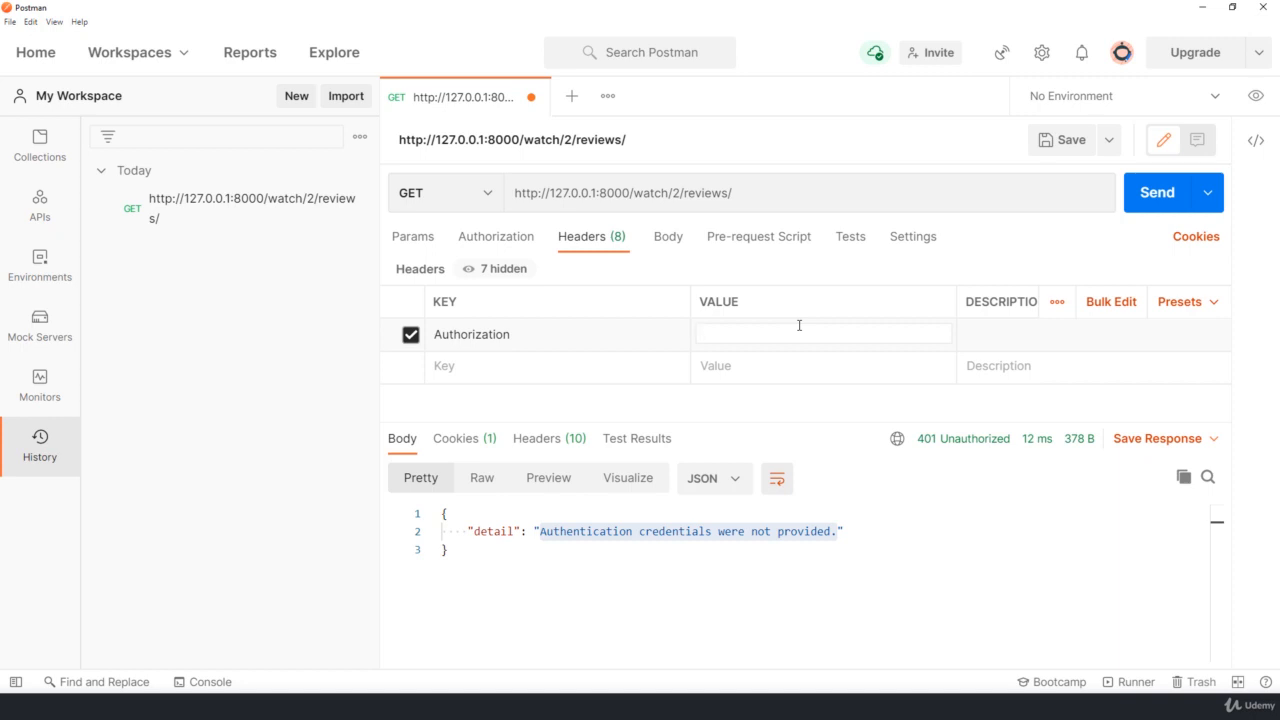
type("B")
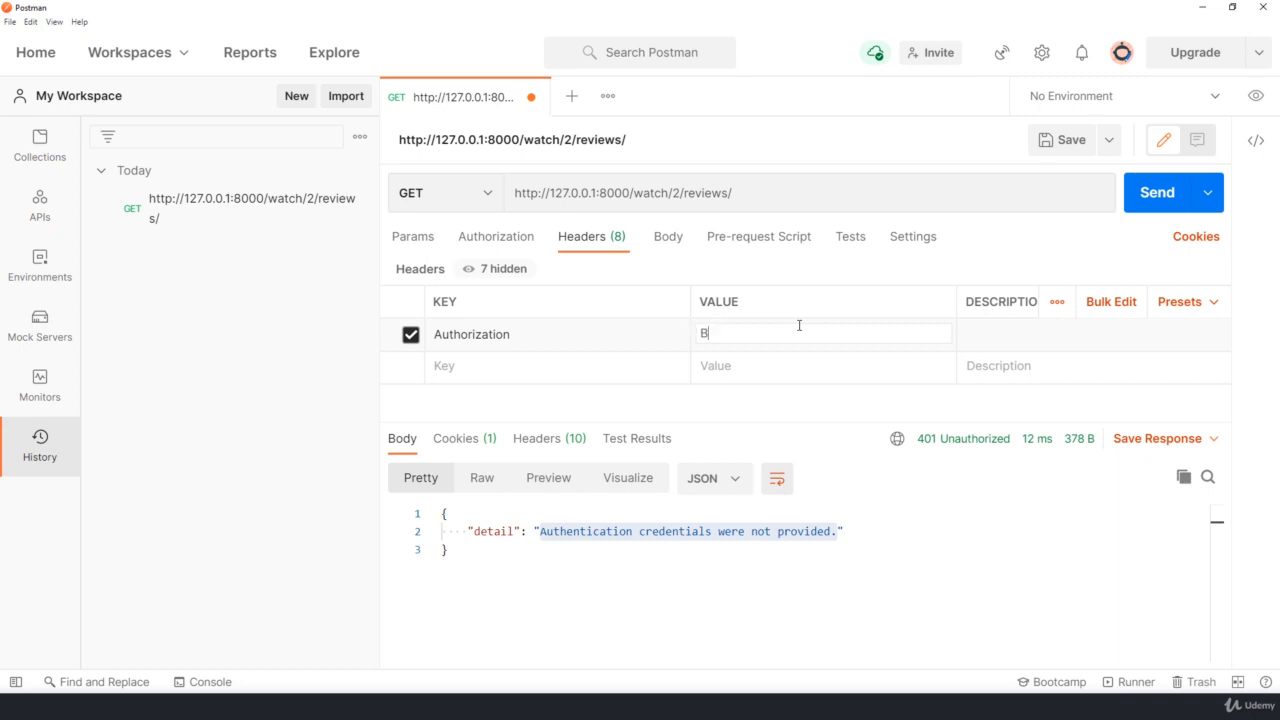
type("asic")
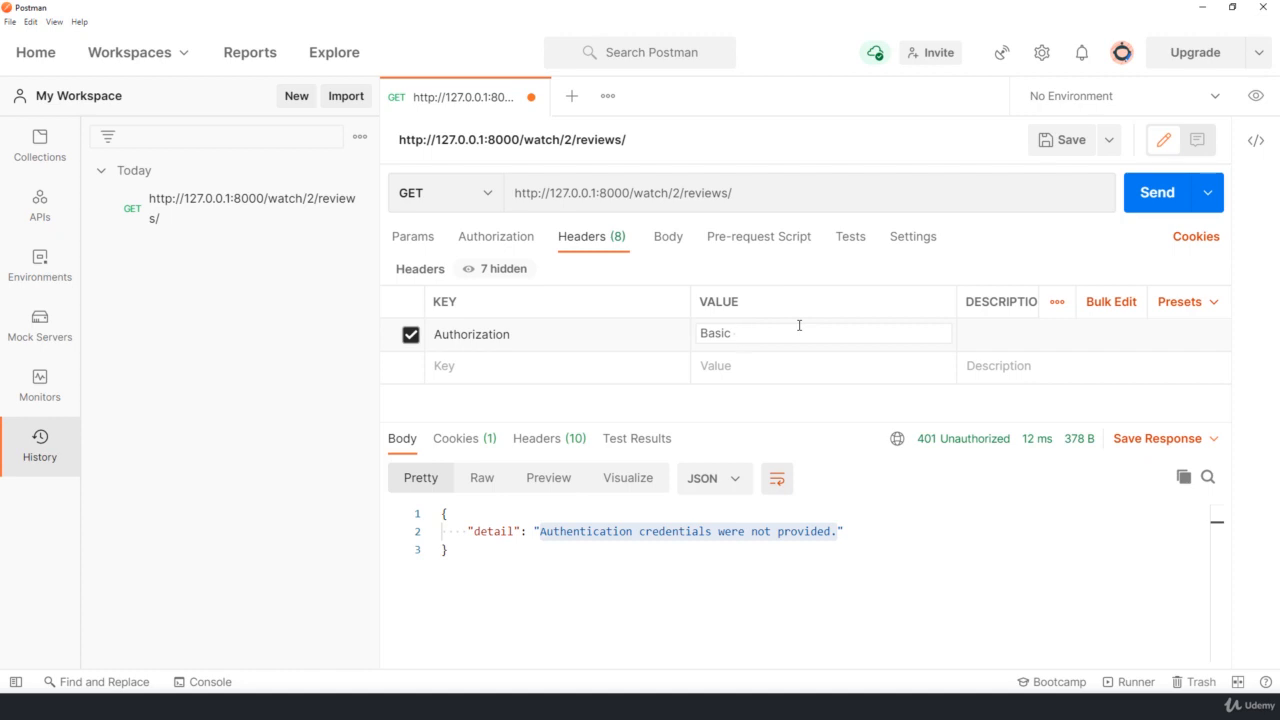
type("shubham:")
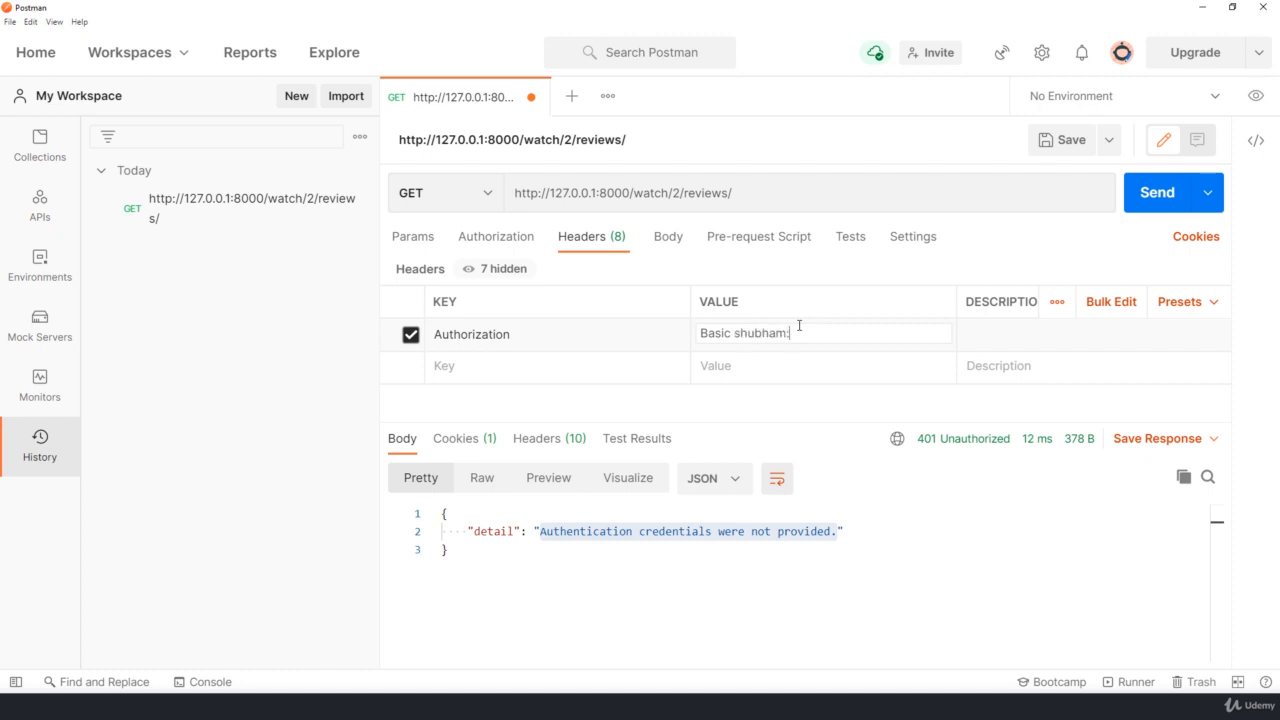
type("password")
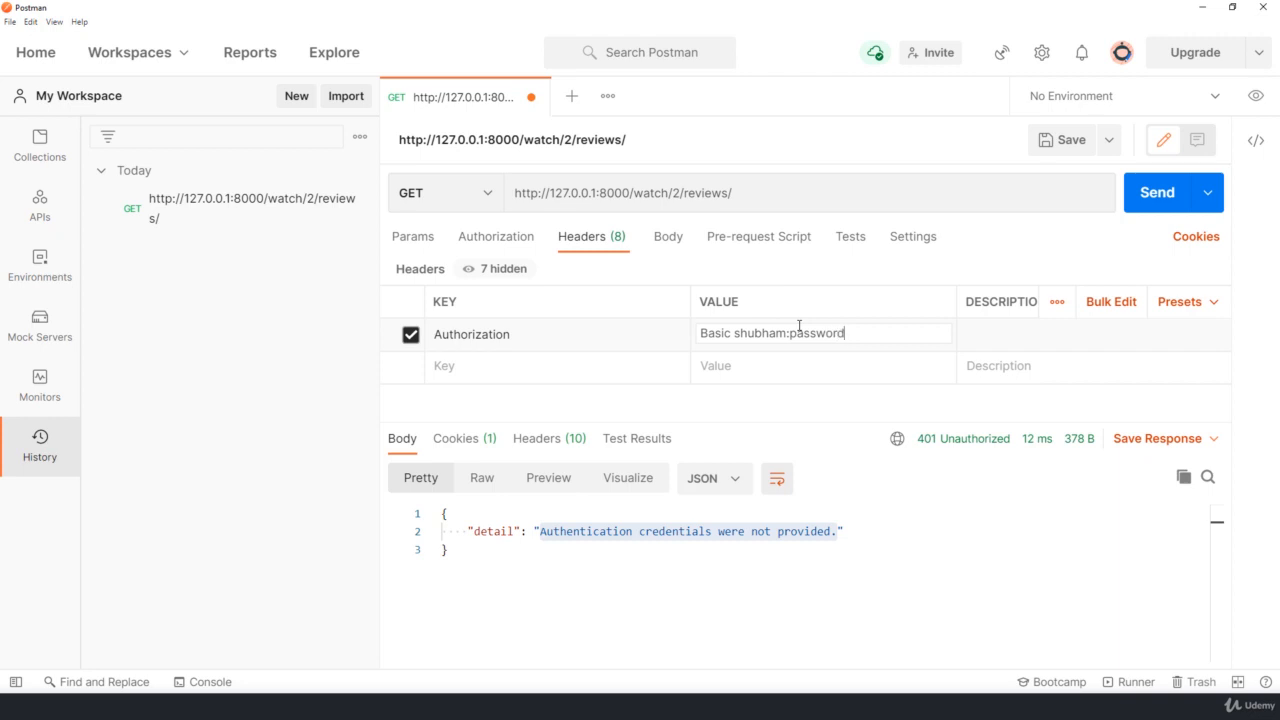
double_click(790, 333)
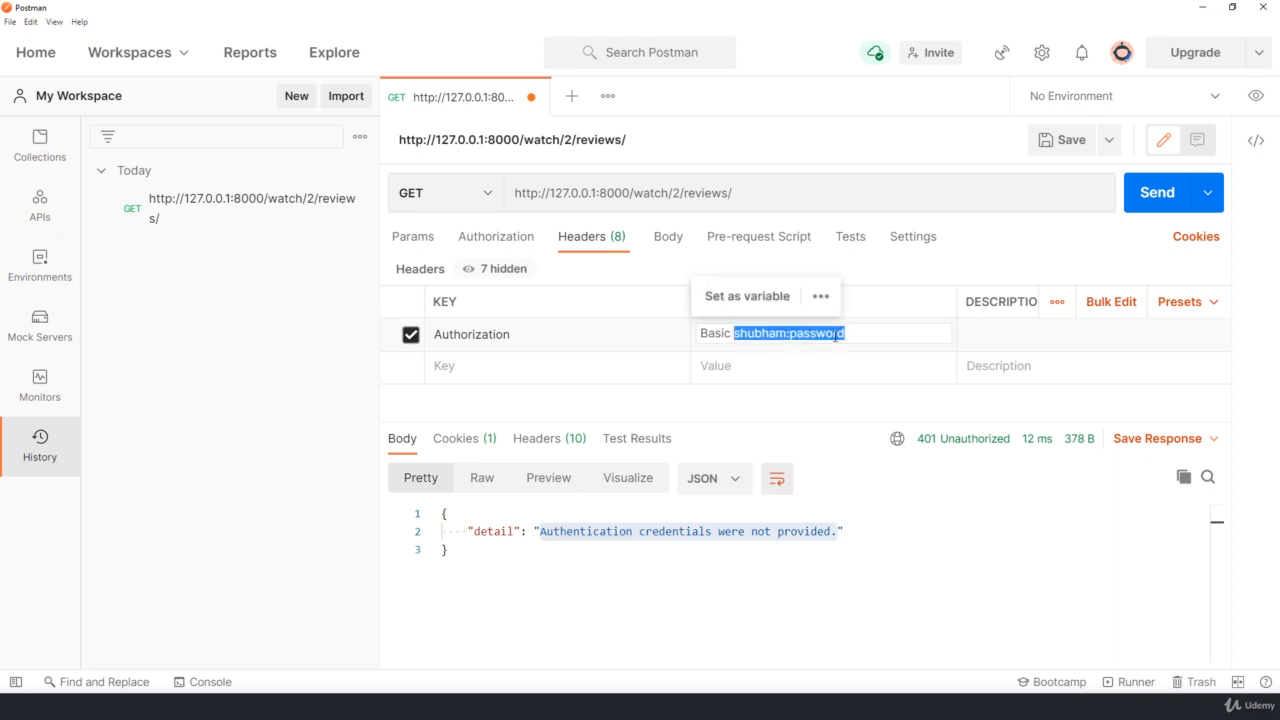
Resend the request and read the 401 'not correctly base64 encoded' error.
left_click(1156, 192)
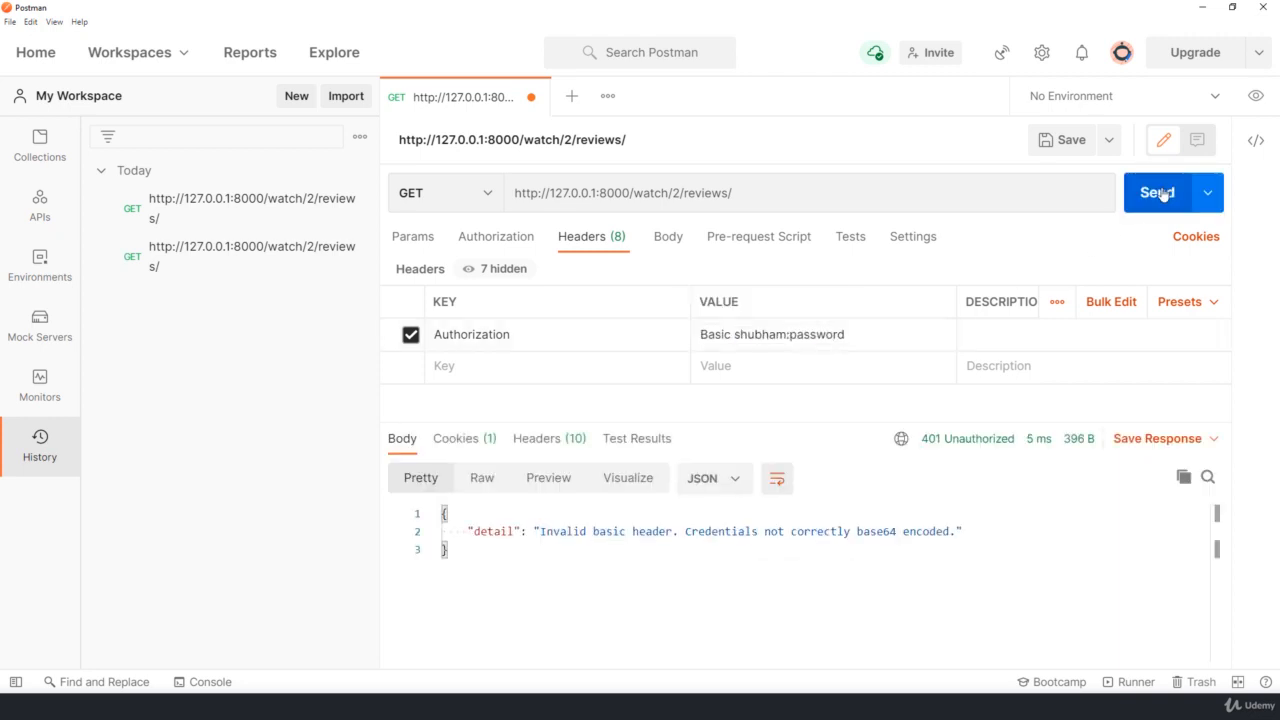
left_click_drag(475, 531, 850, 531)
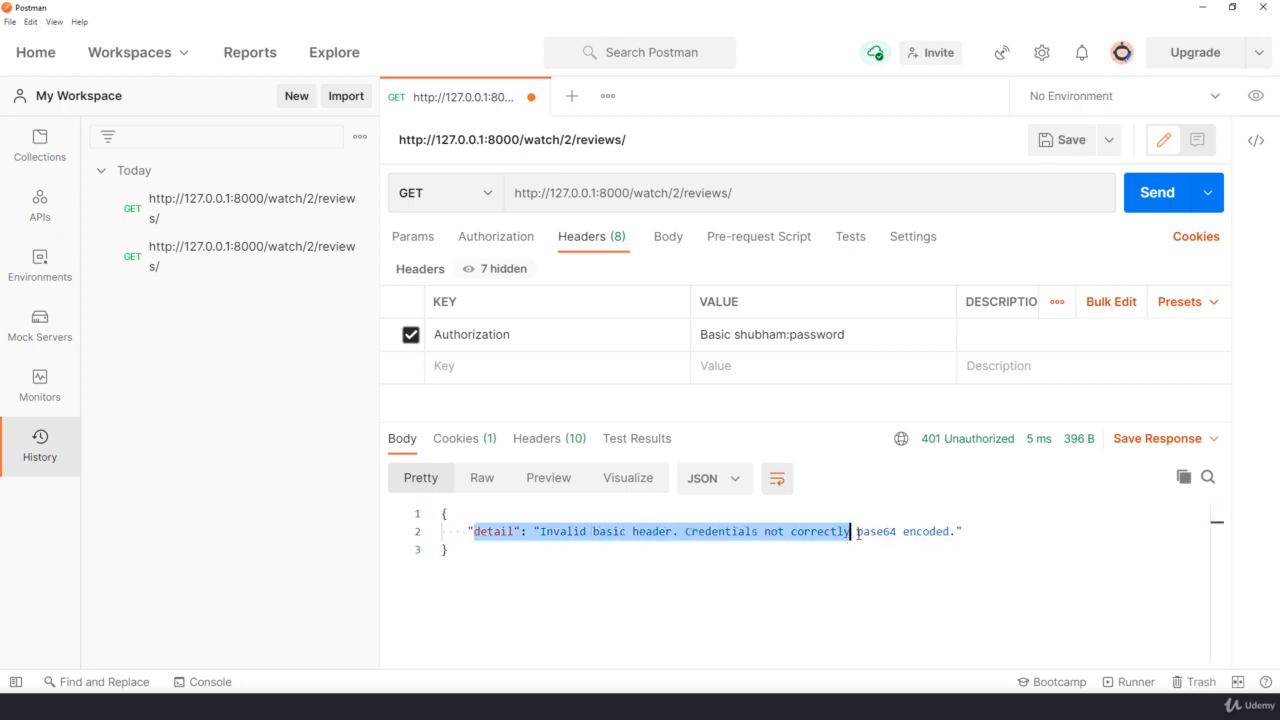
left_click(772, 532)
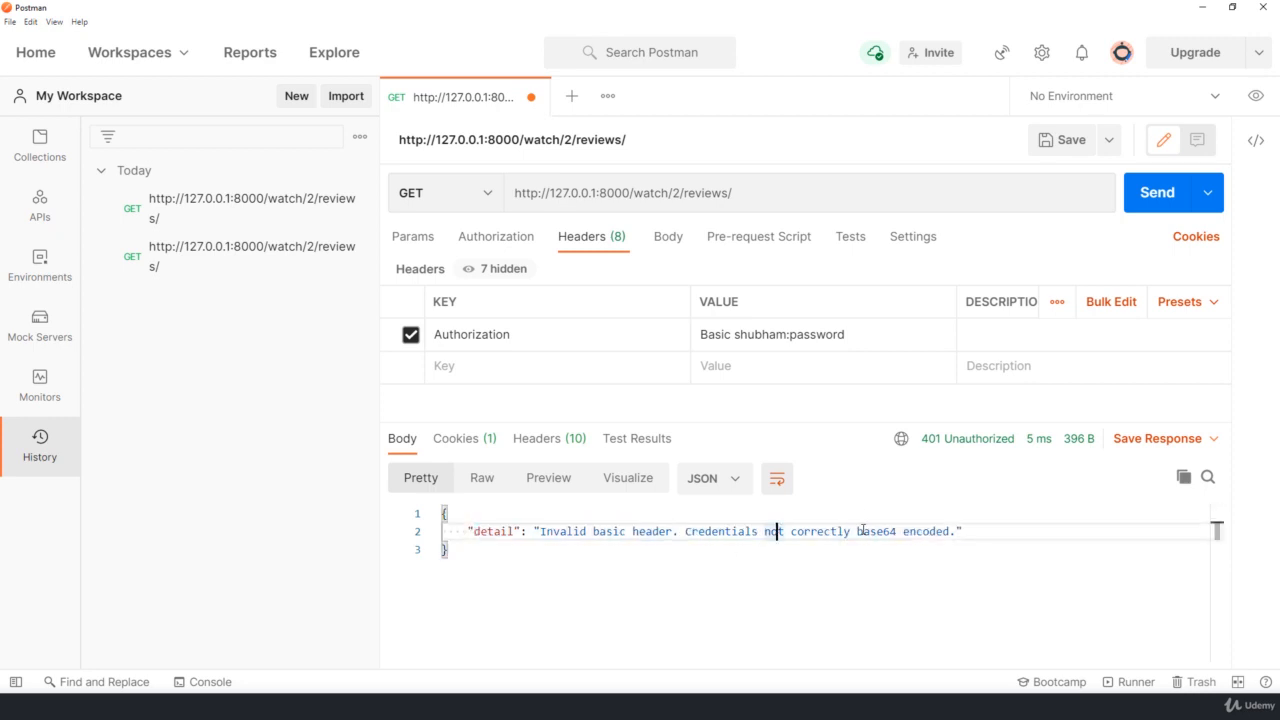
left_click_drag(858, 531, 948, 531)
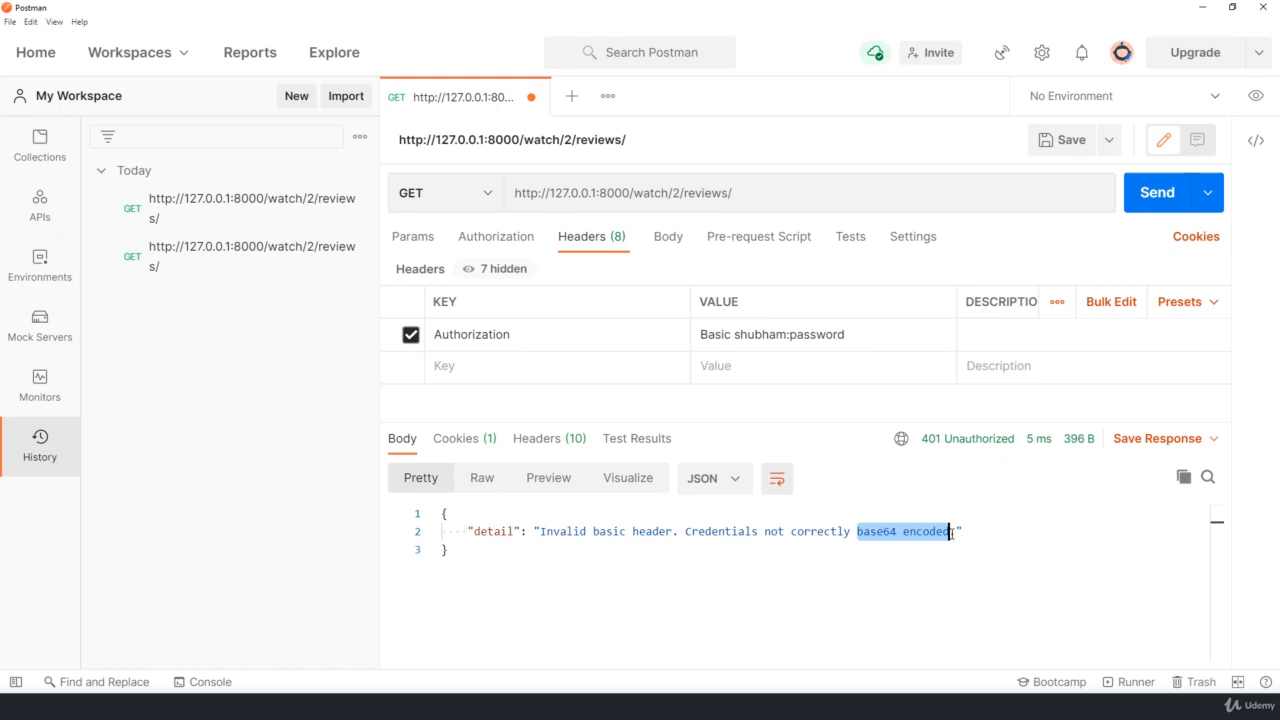
mouse_move(772, 334)
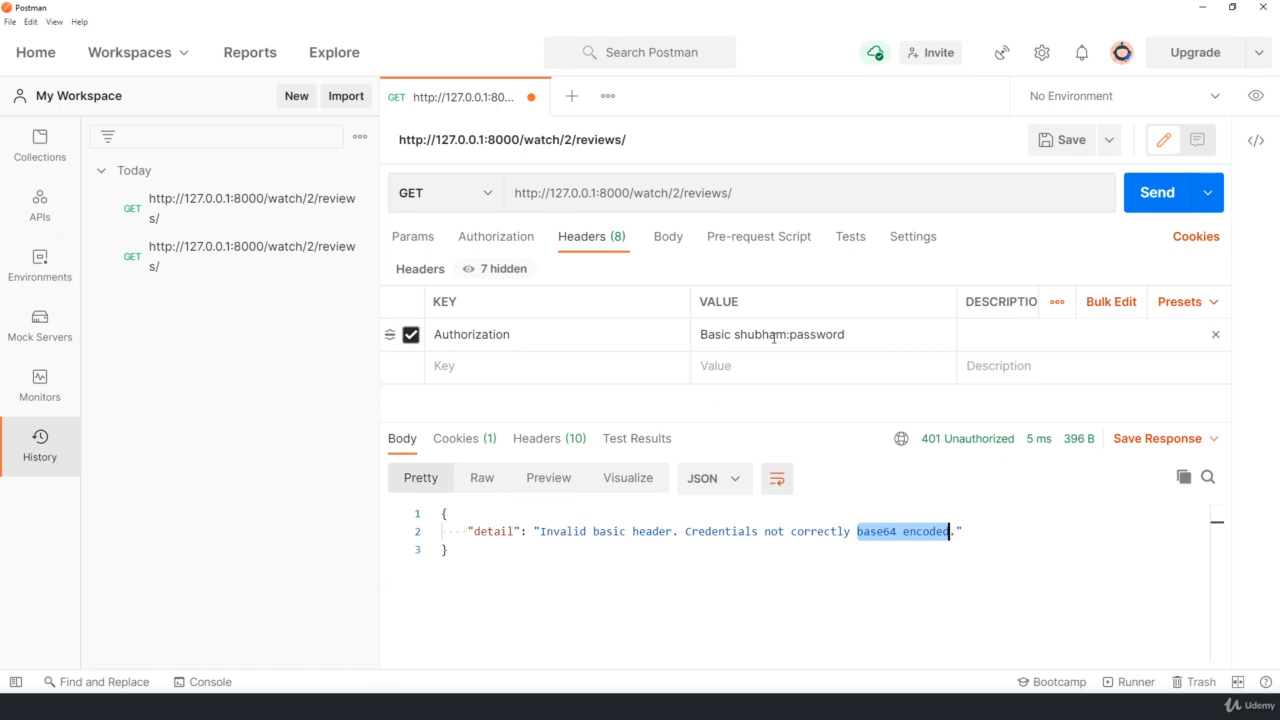
left_click(840, 334)
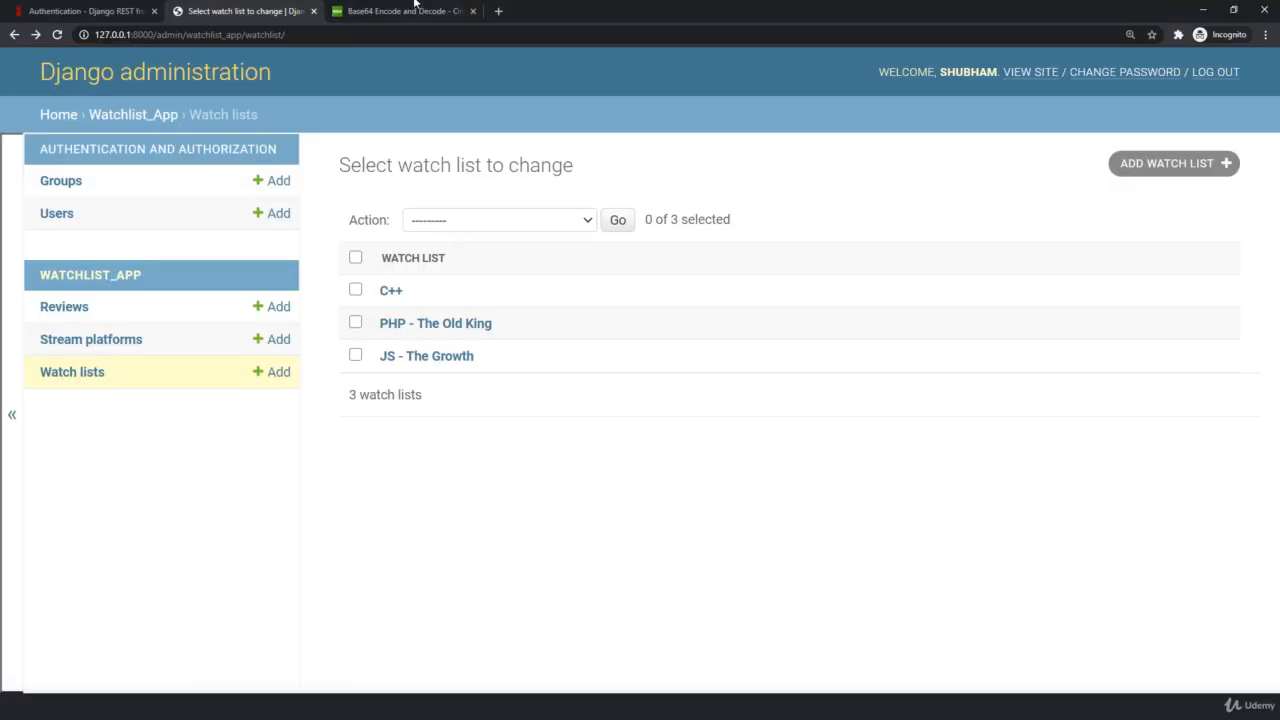
left_click(440, 13)
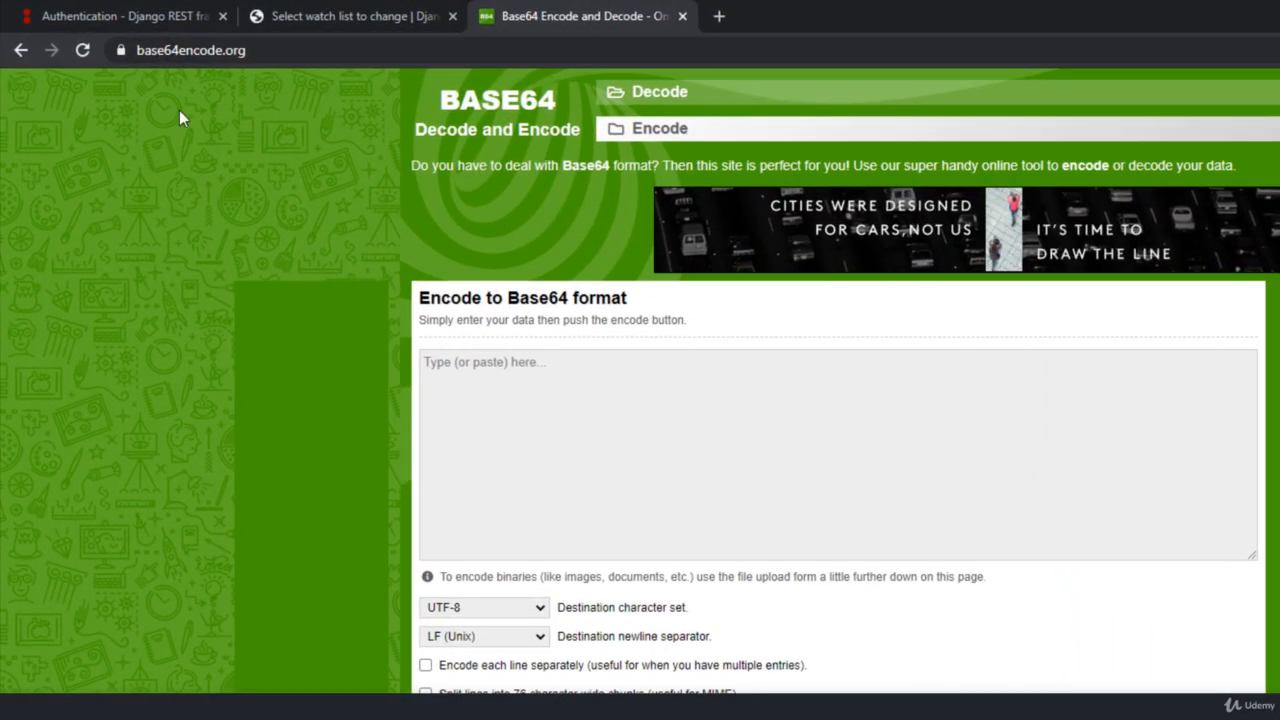
mouse_move(420, 10)
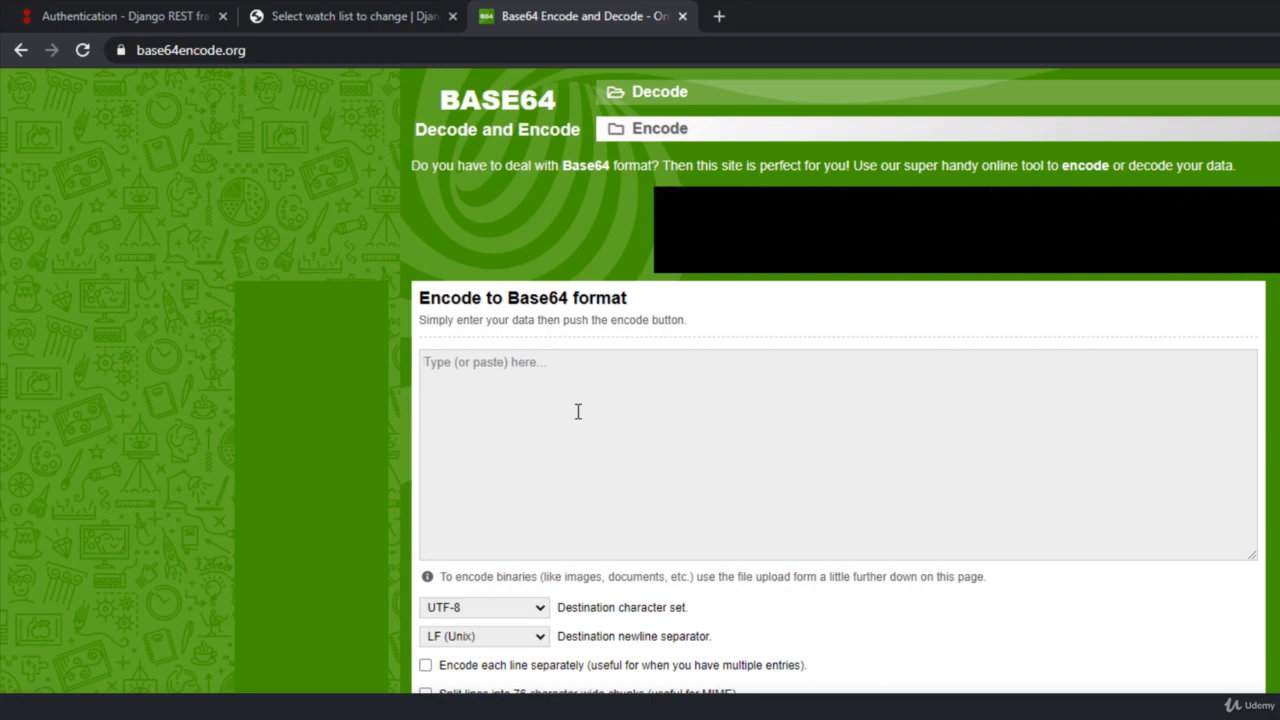
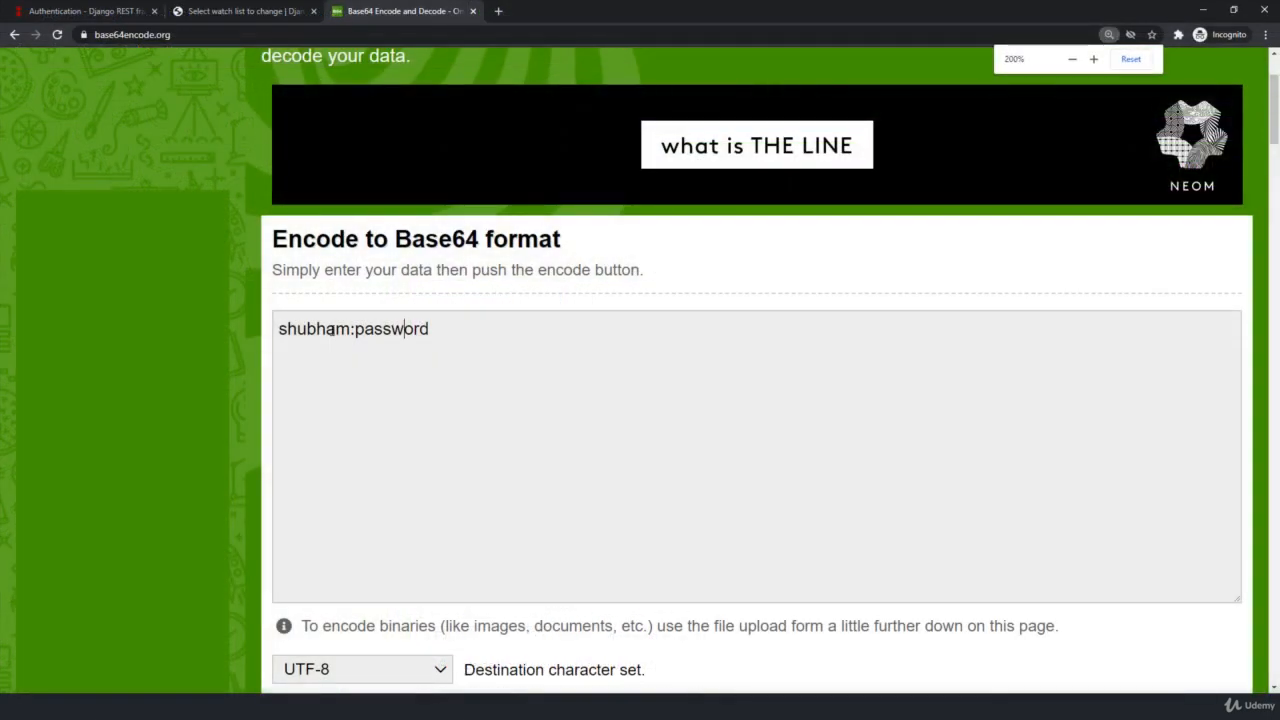
scroll("down", 3)
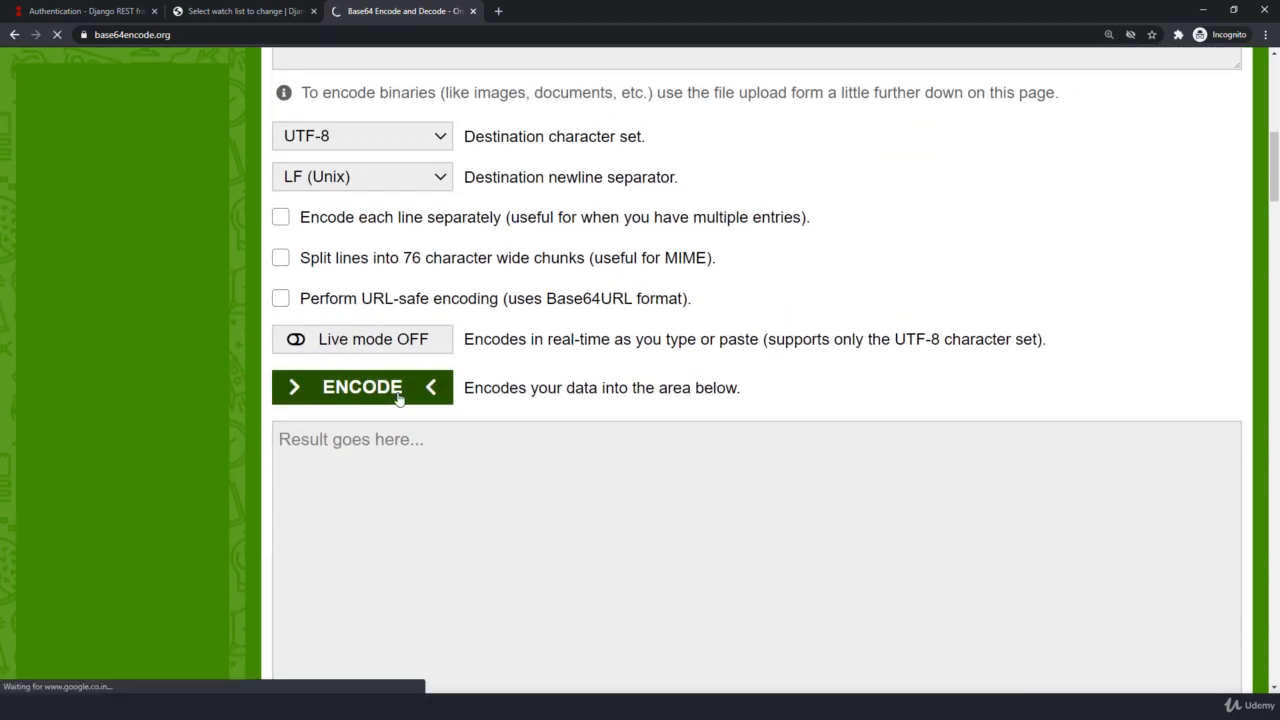
left_click(362, 387)
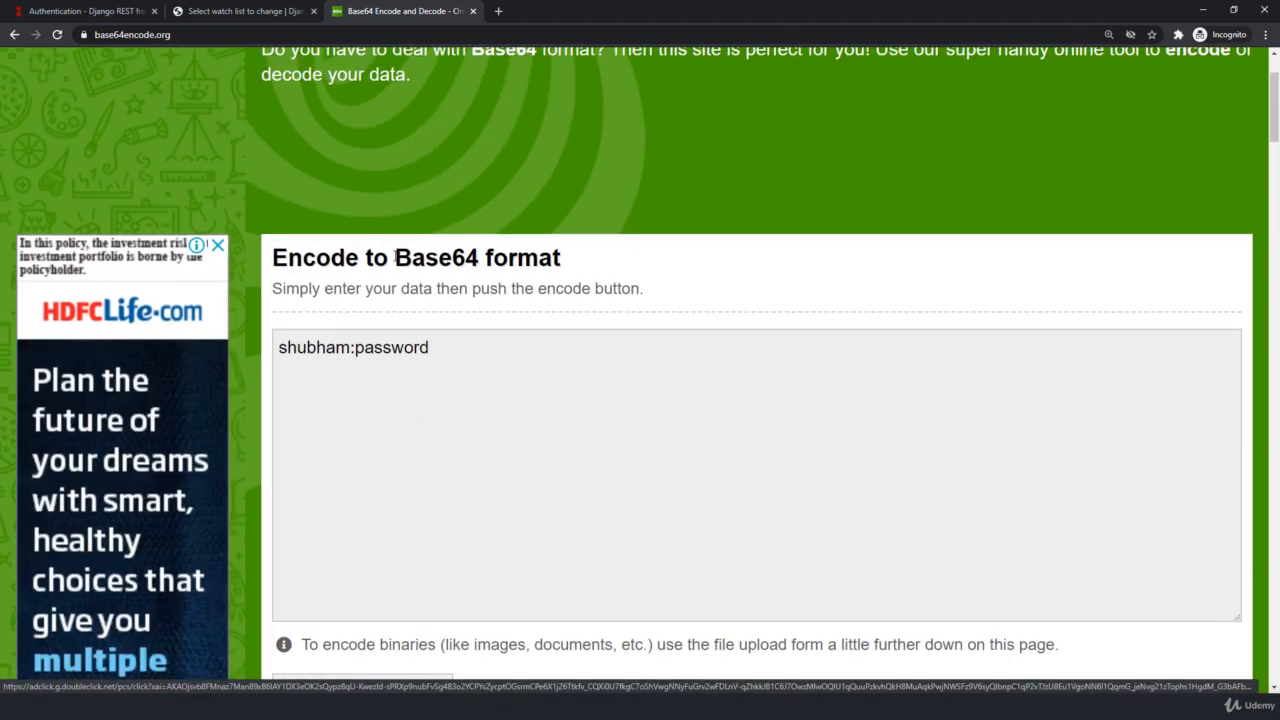
double_click(436, 258)
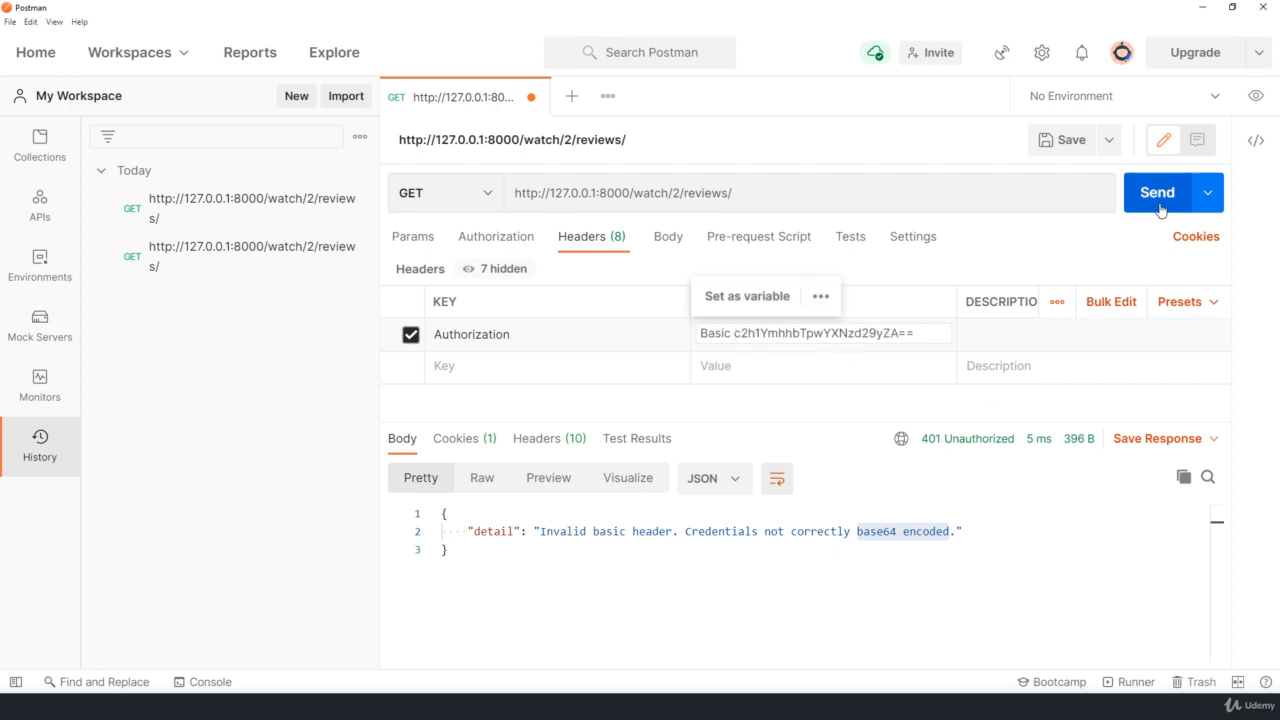
Send with the encoded Authorization header for 200 OK, toggling it off to compare 401.
left_click(1156, 192)
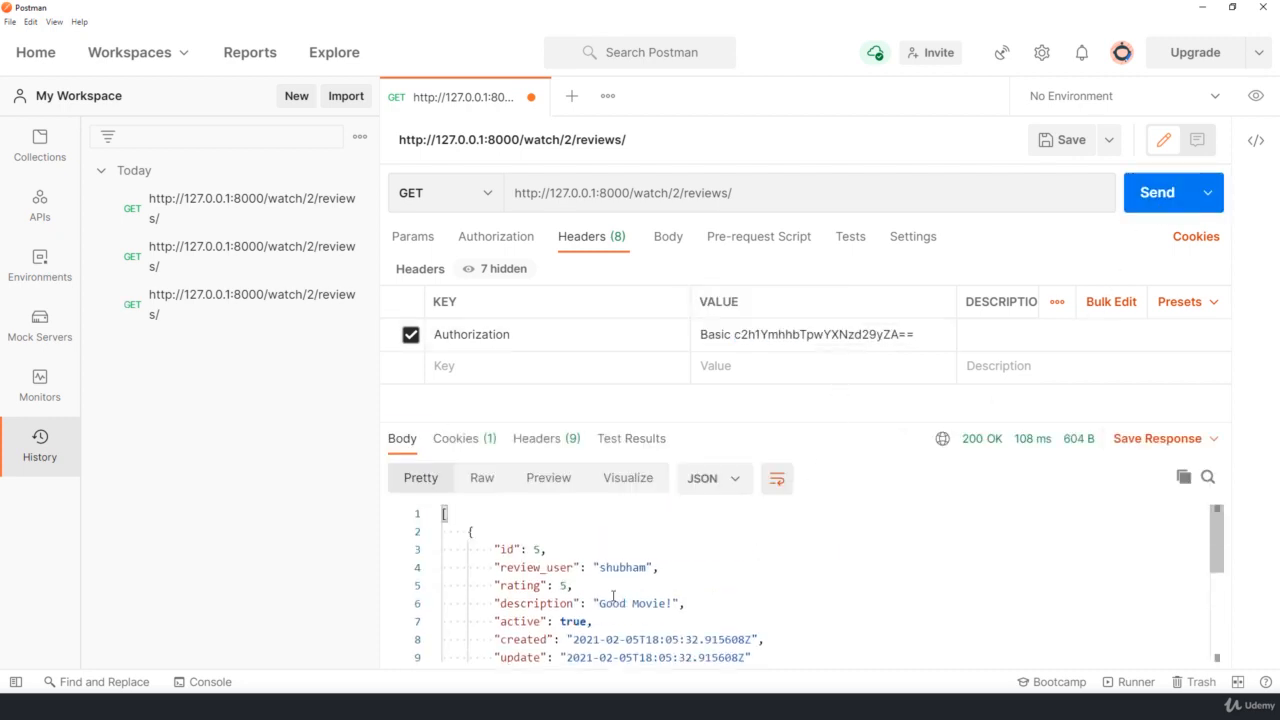
mouse_move(411, 340)
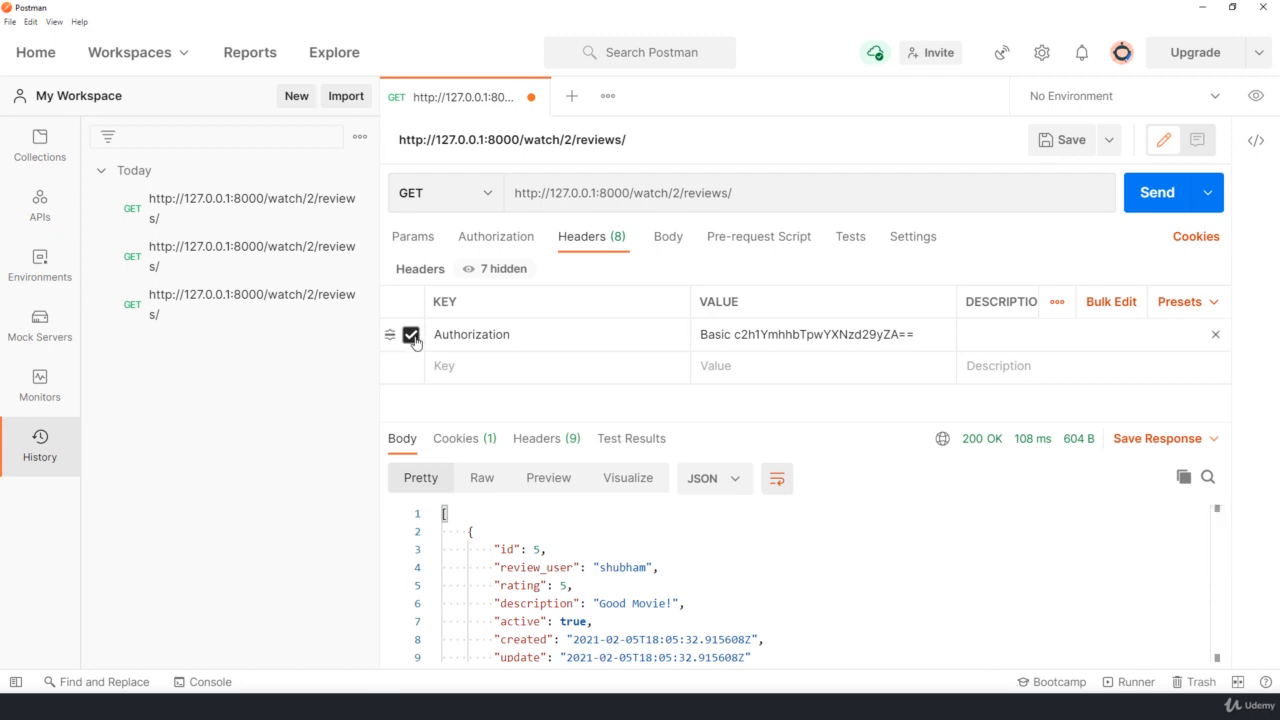
left_click(411, 334)
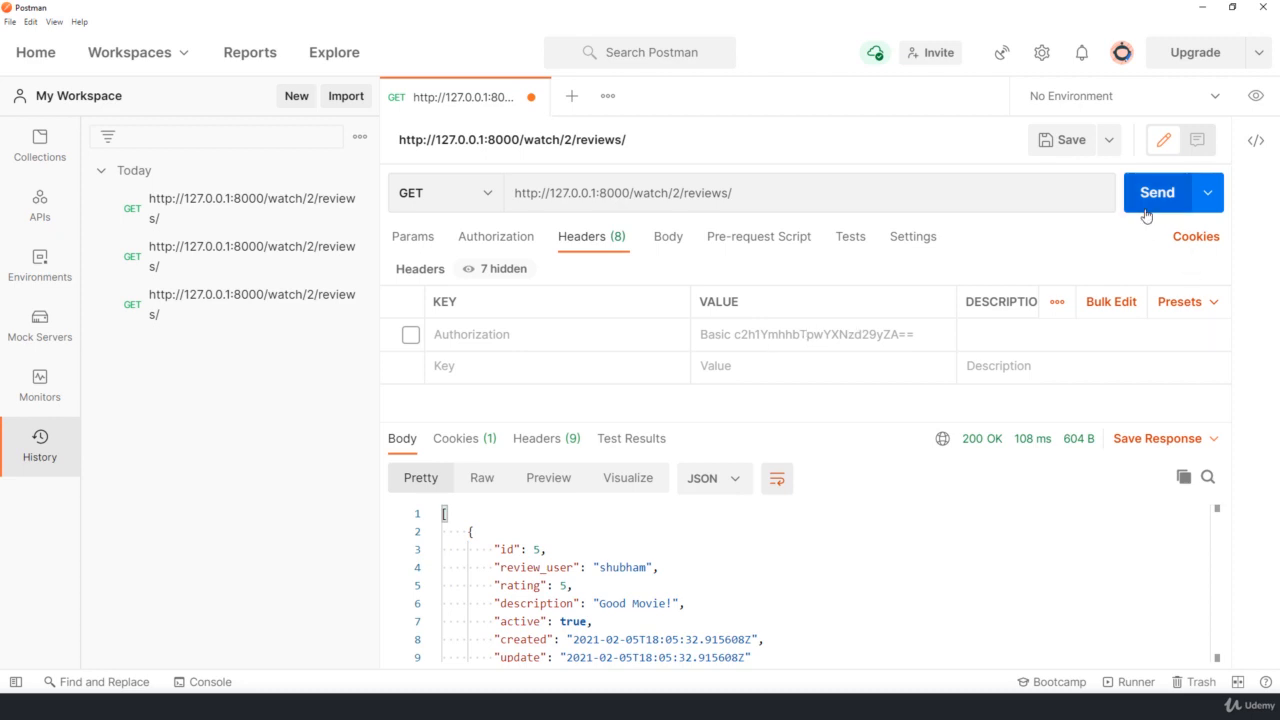
left_click(1157, 192)
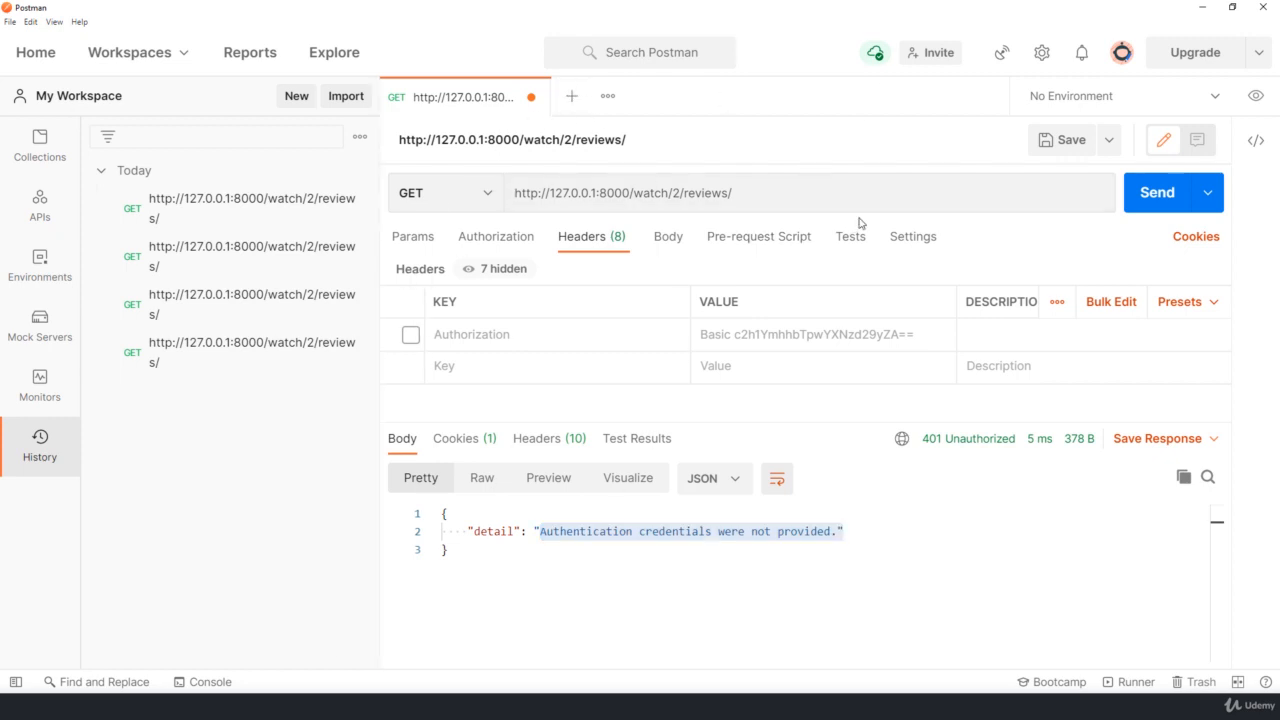
left_click(410, 334)
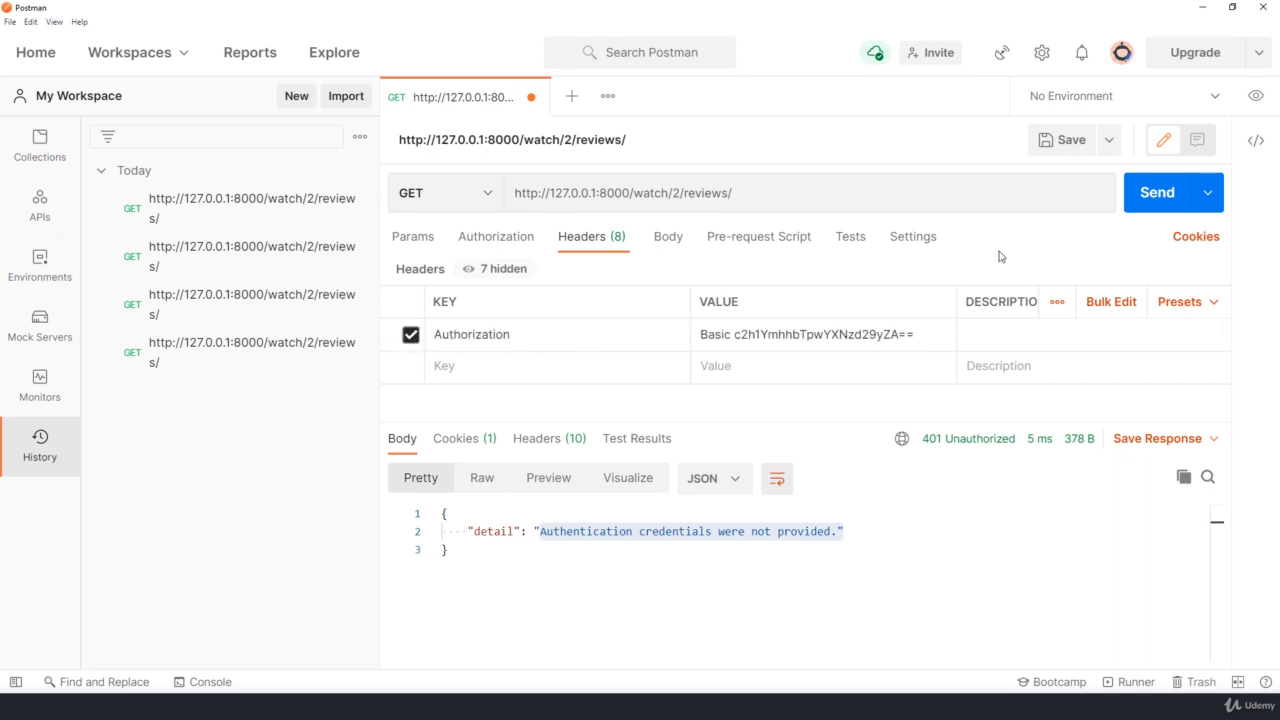
left_click(1156, 192)
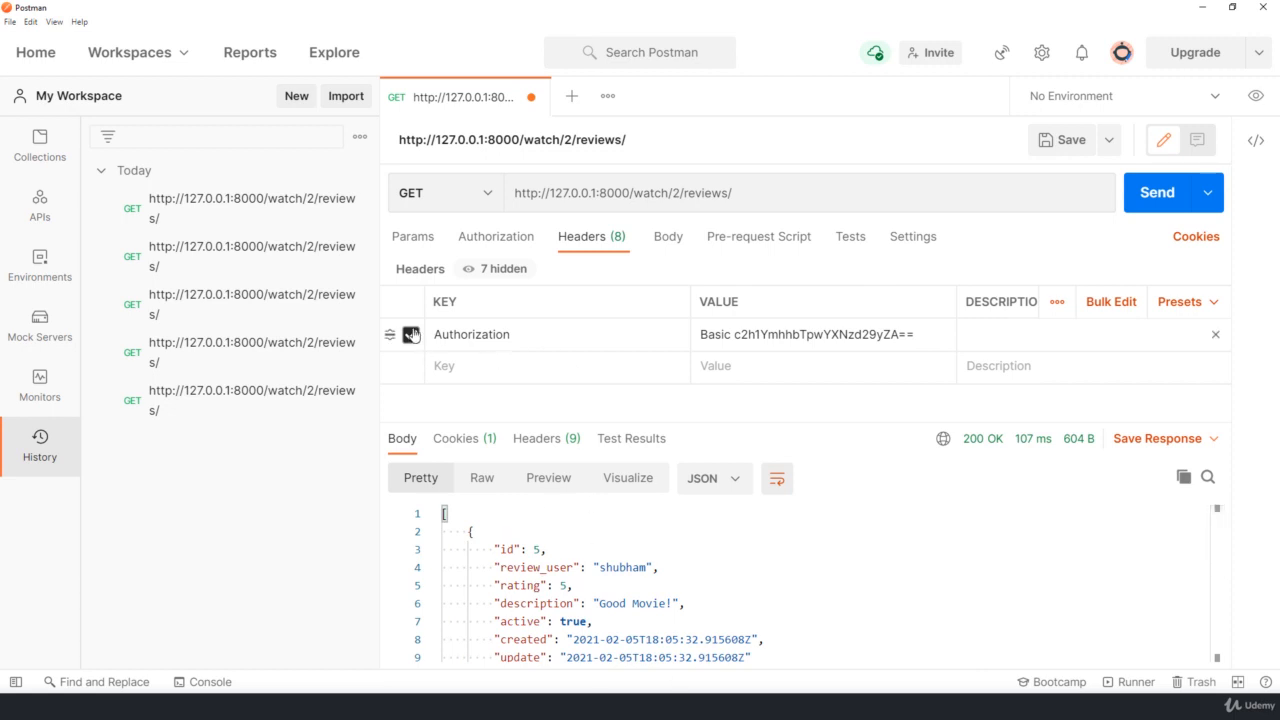
left_click(409, 334)
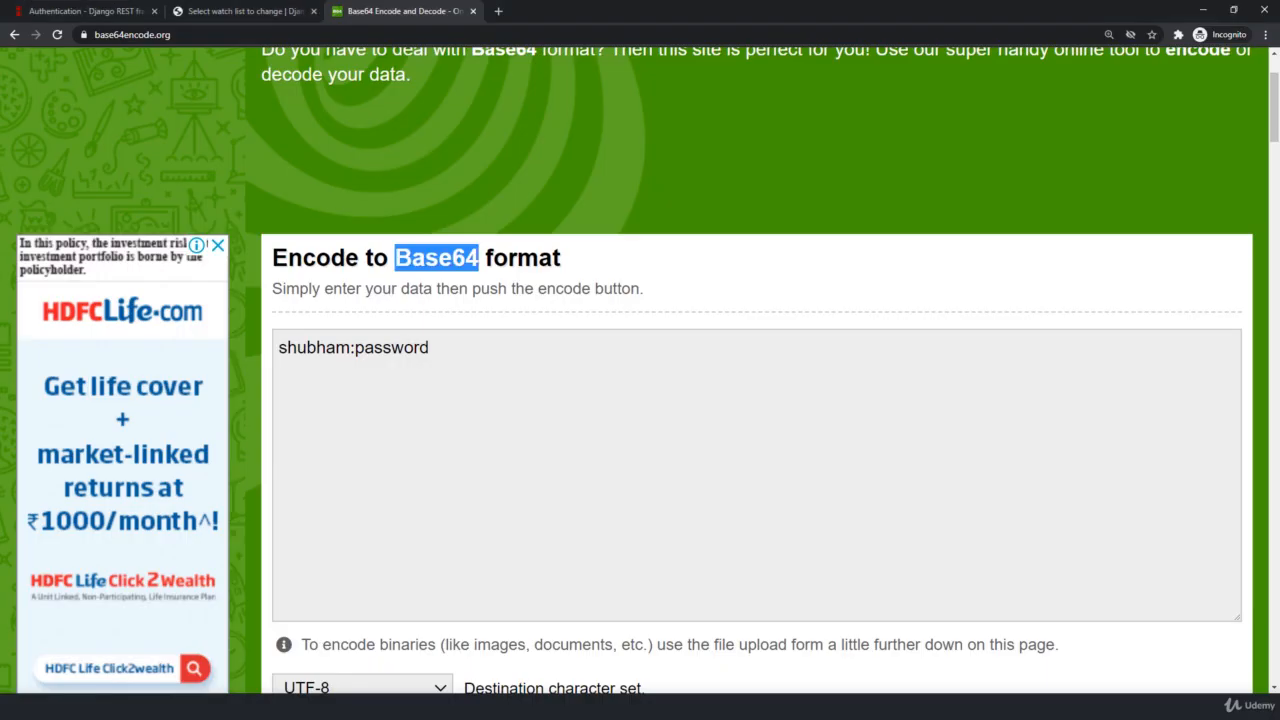
Load 127.0.0.1:8000/watch/2/reviews/ in the browser and sign in as shubham.
left_click(245, 13)
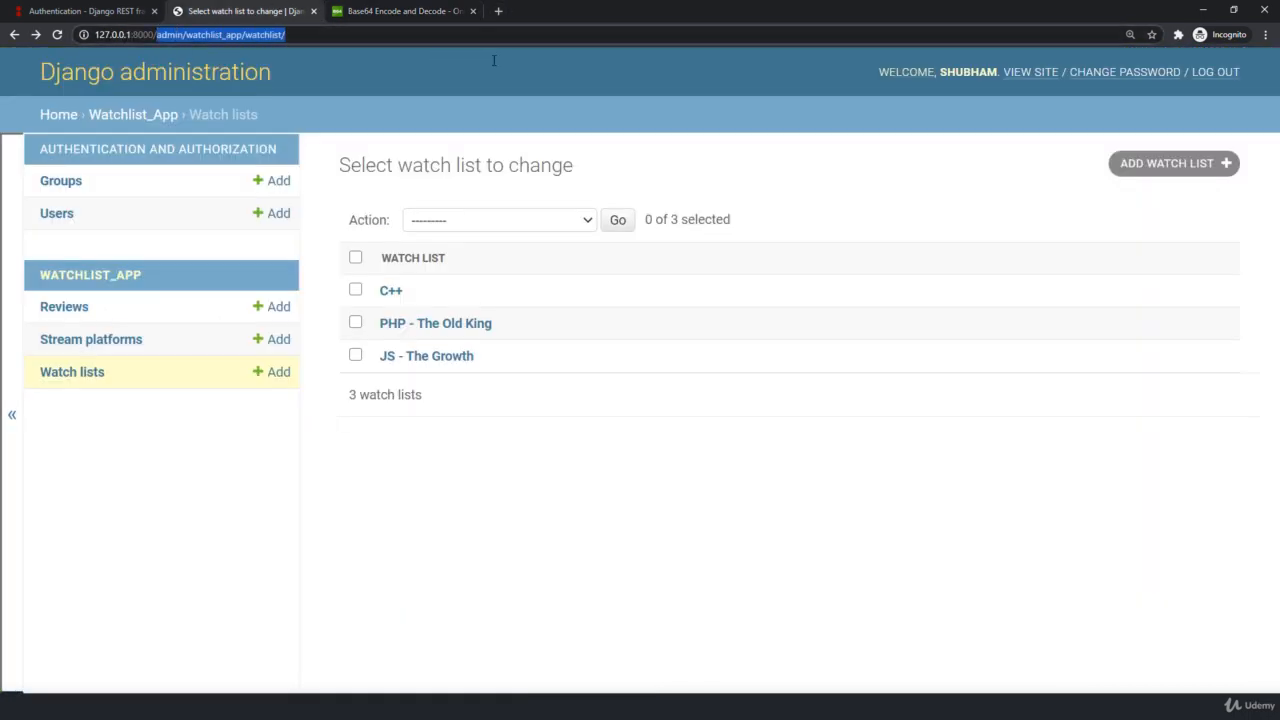
type("127.0.0.1:8000/watch/2/rev")
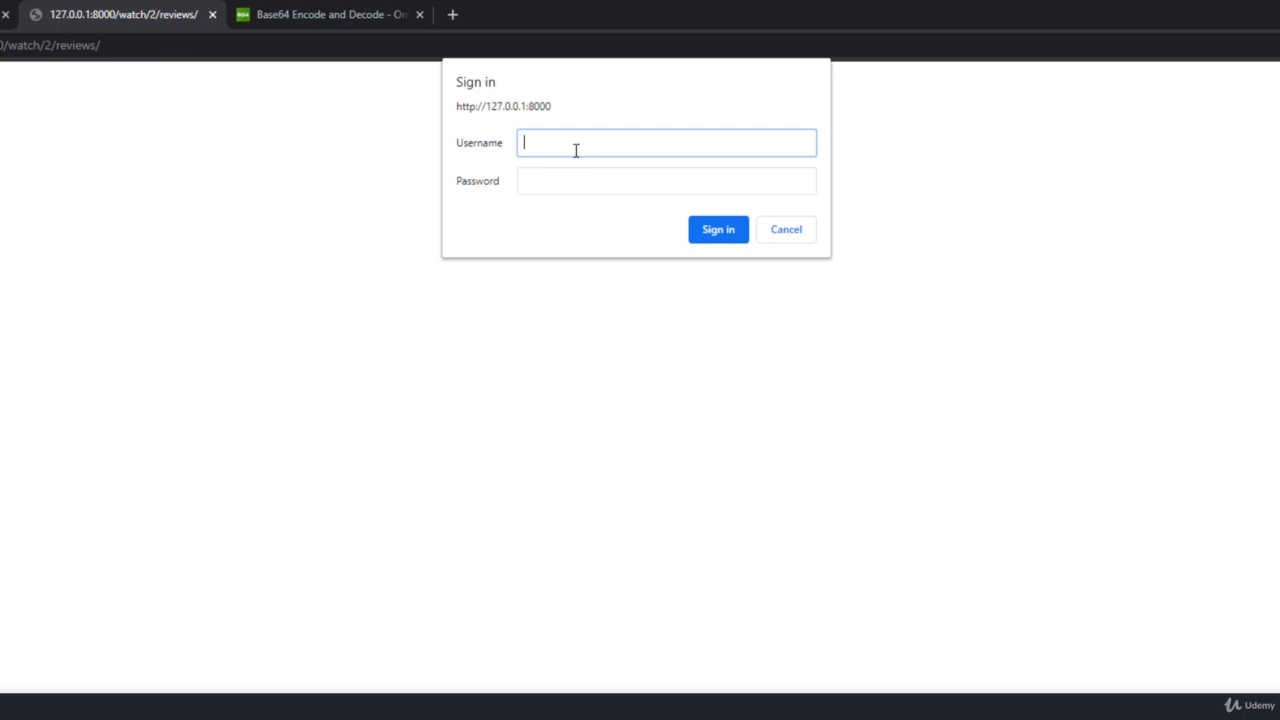
type("shubham")
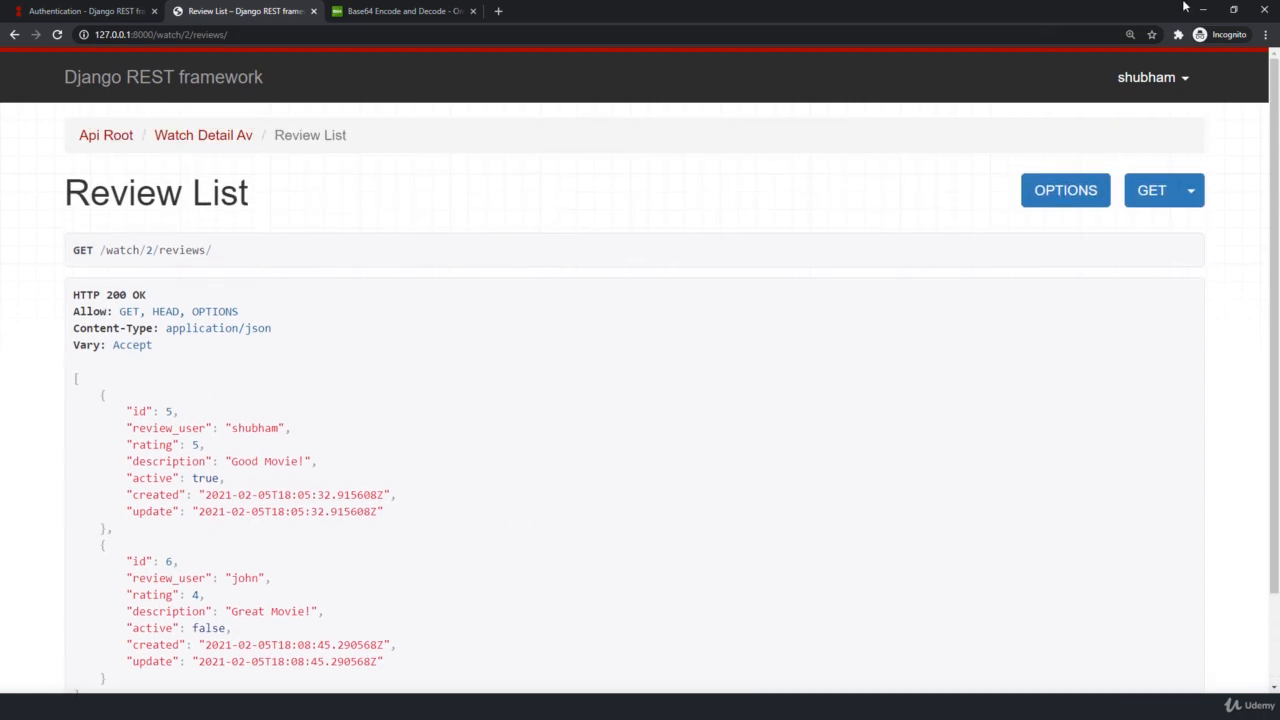
mouse_move(322, 349)
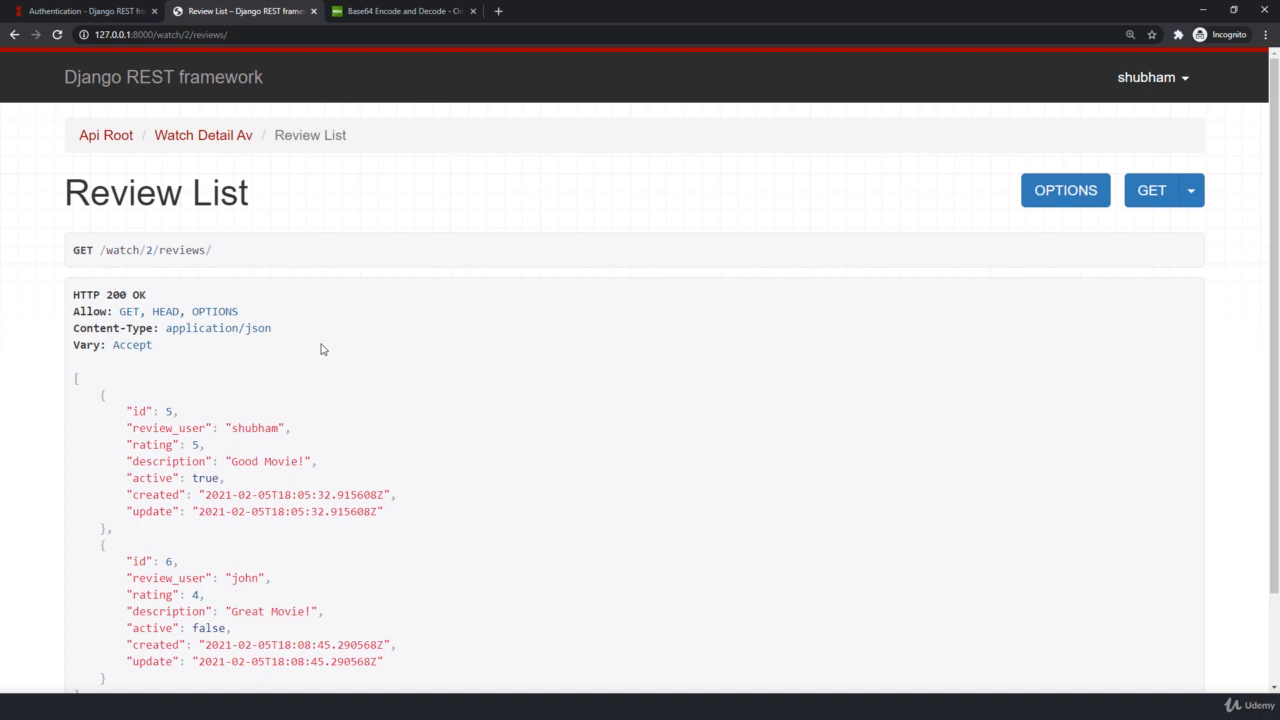
scroll("down", 3)
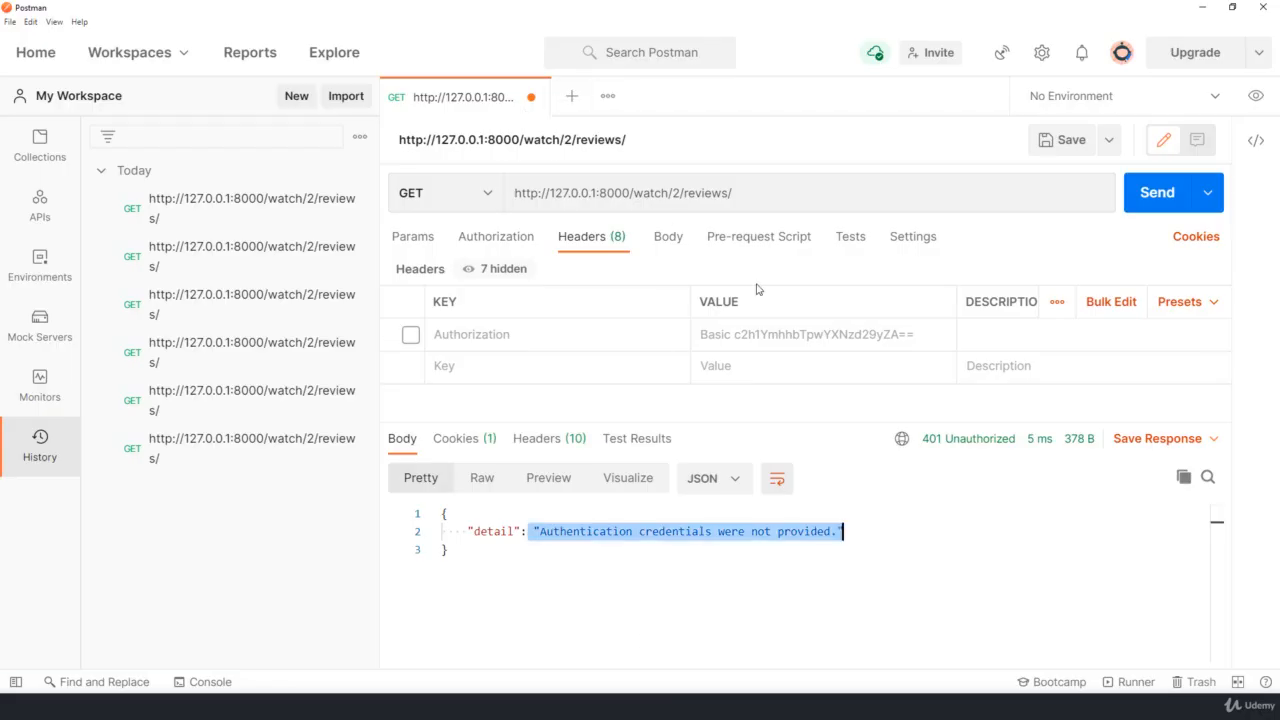
mouse_move(658, 60)
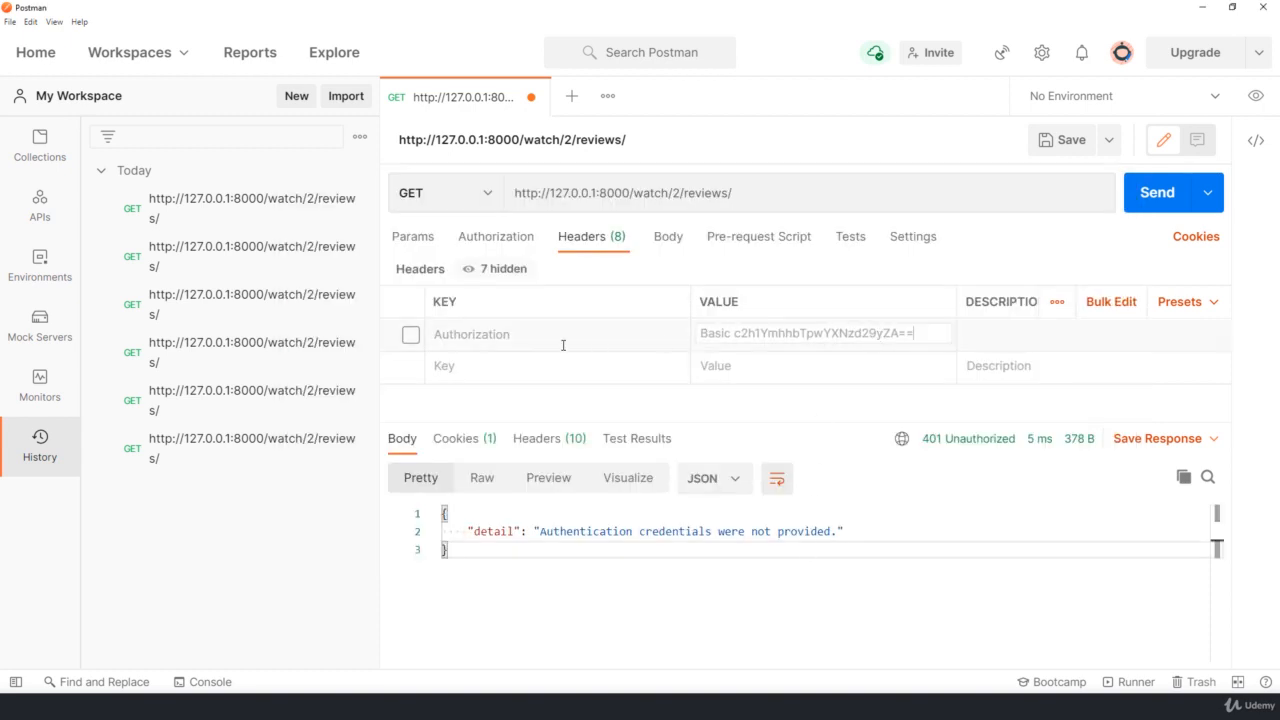
Re-enable the Authorization header and resend the reviews request.
left_click(410, 334)
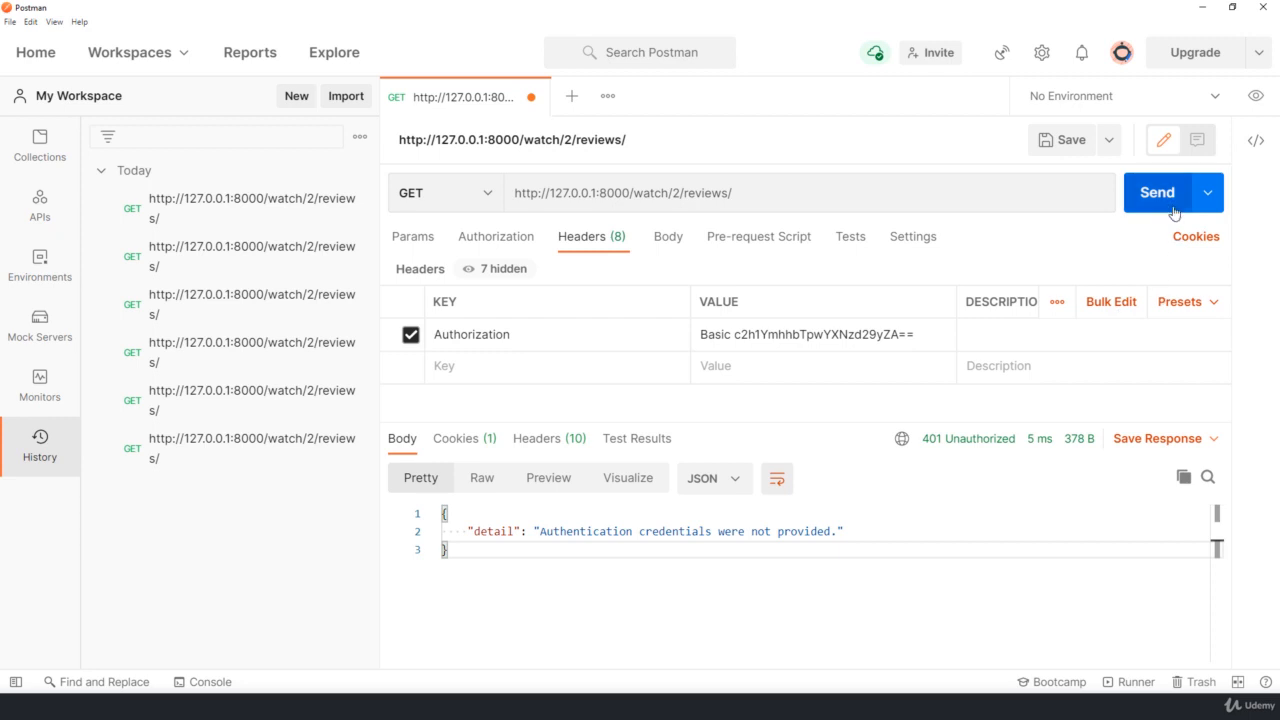
left_click(1157, 192)
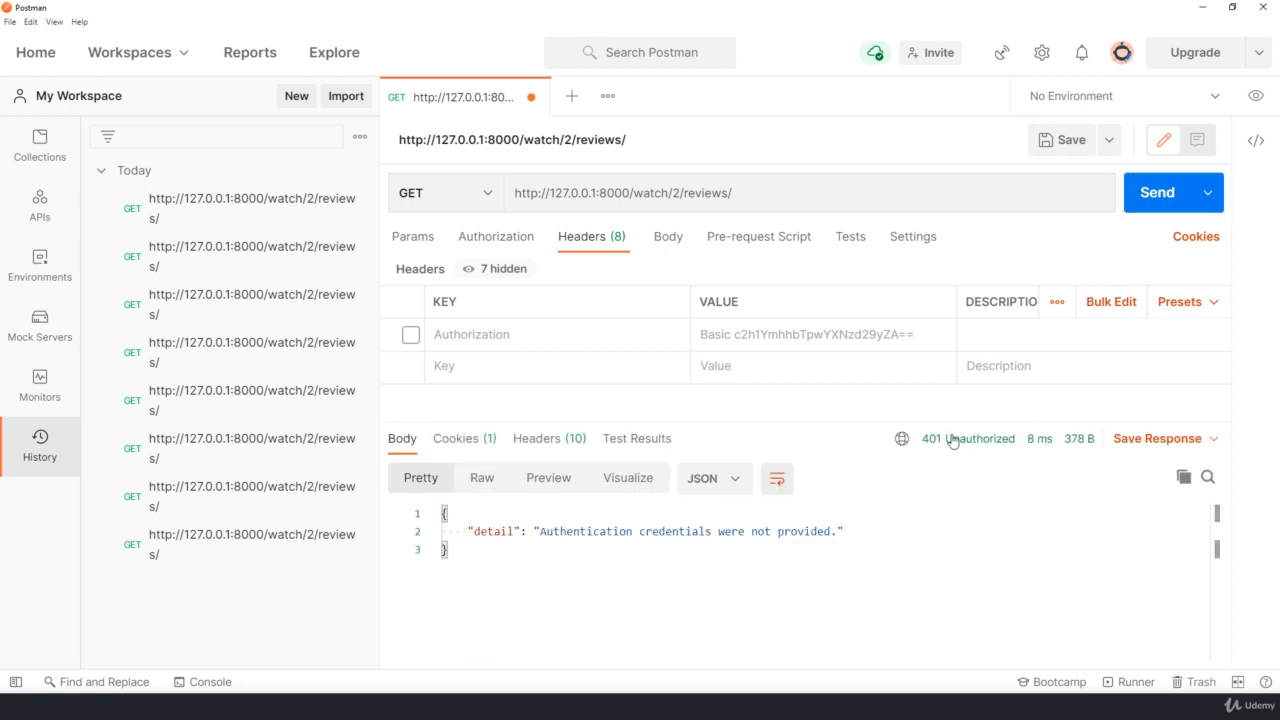
mouse_move(957, 439)
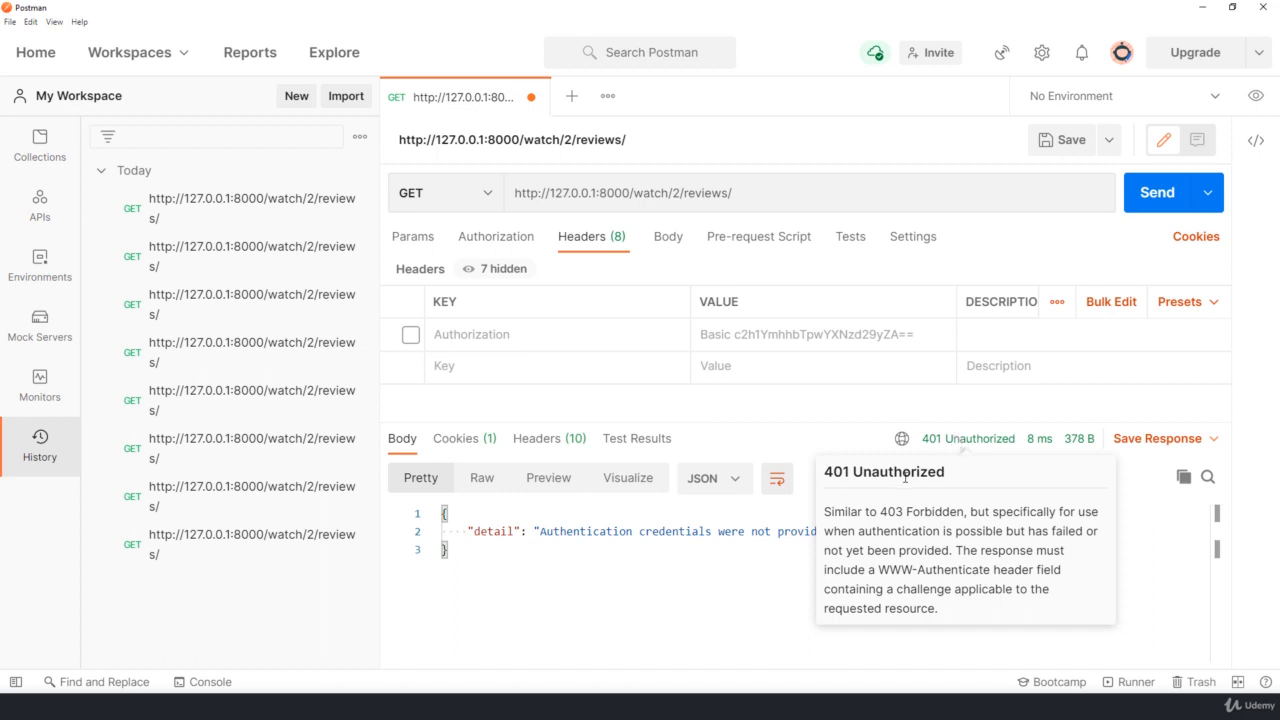
mouse_move(843, 406)
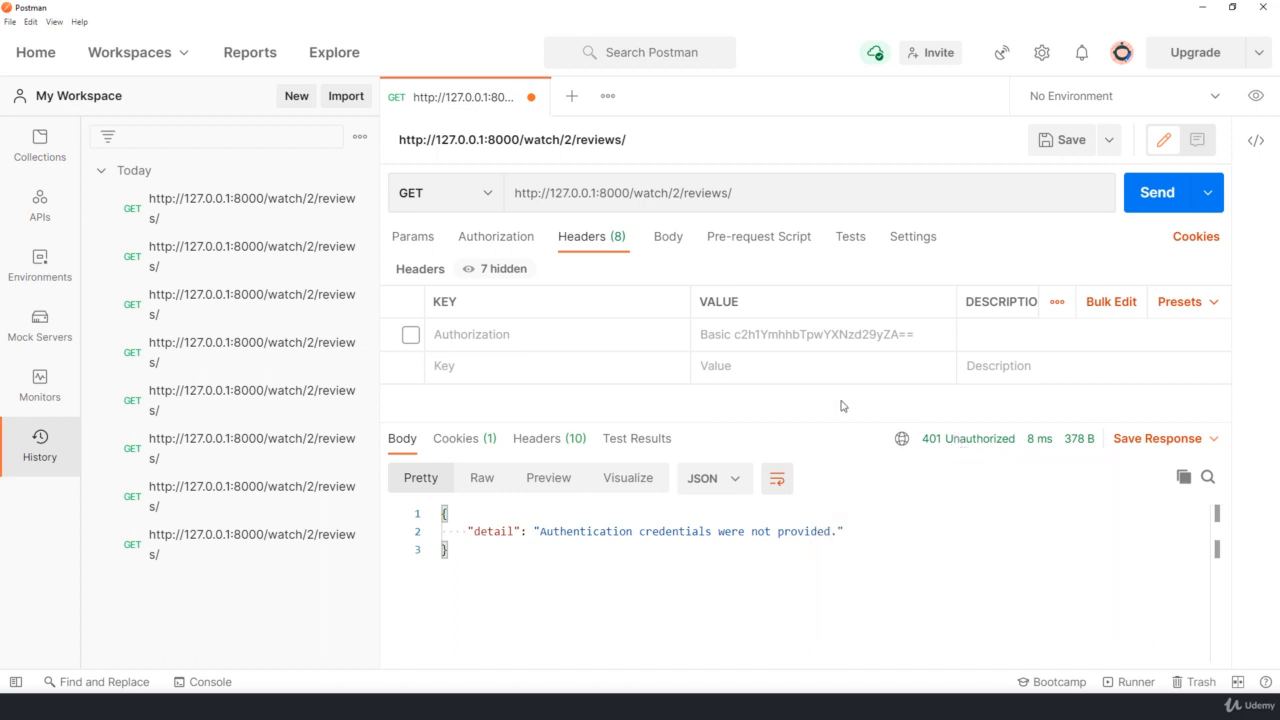
mouse_move(926, 502)
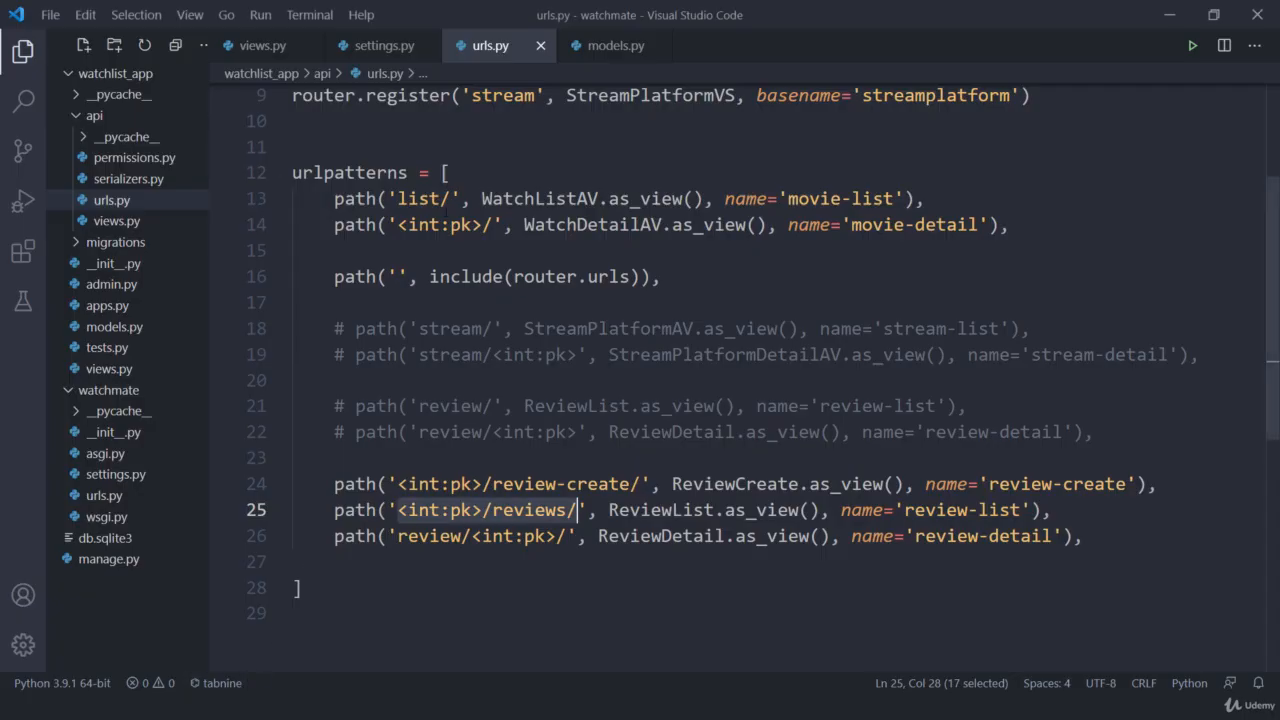
Scroll up in urls.py to the <int:pk>/reviews/ route.
scroll("up", 3)
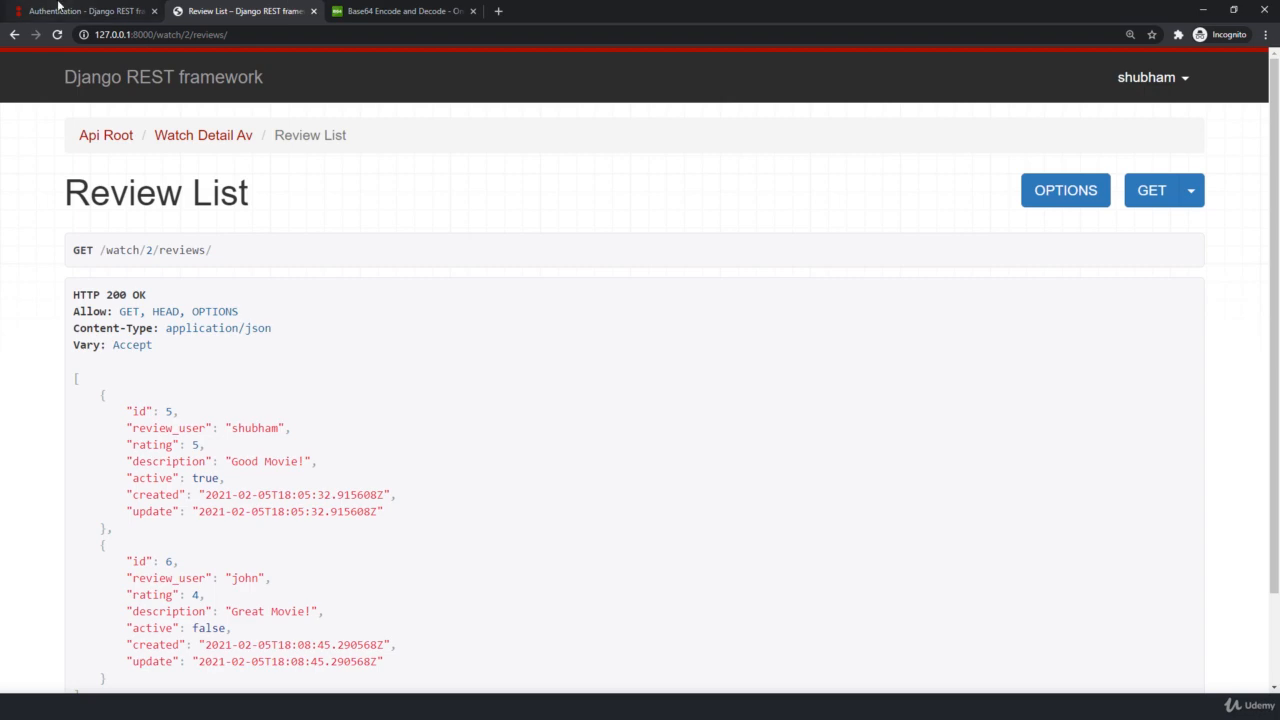
Switch to the Authentication – Django REST framework docs tab.
left_click(80, 11)
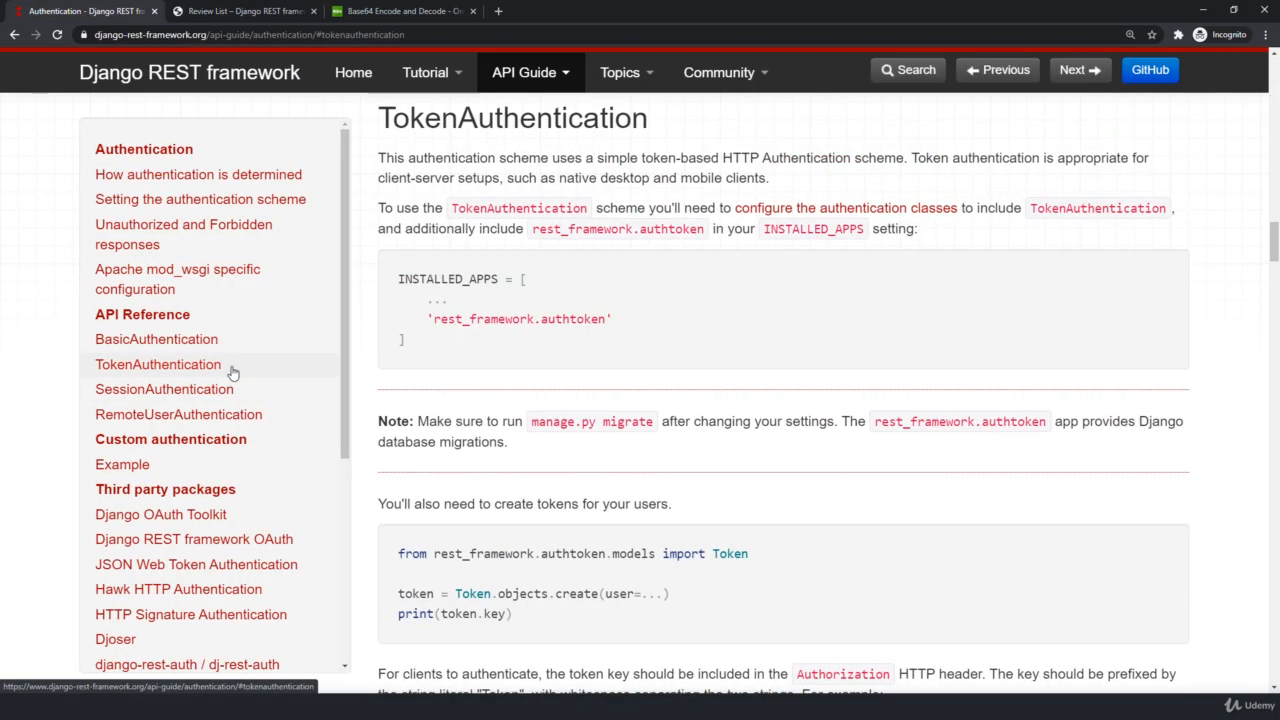